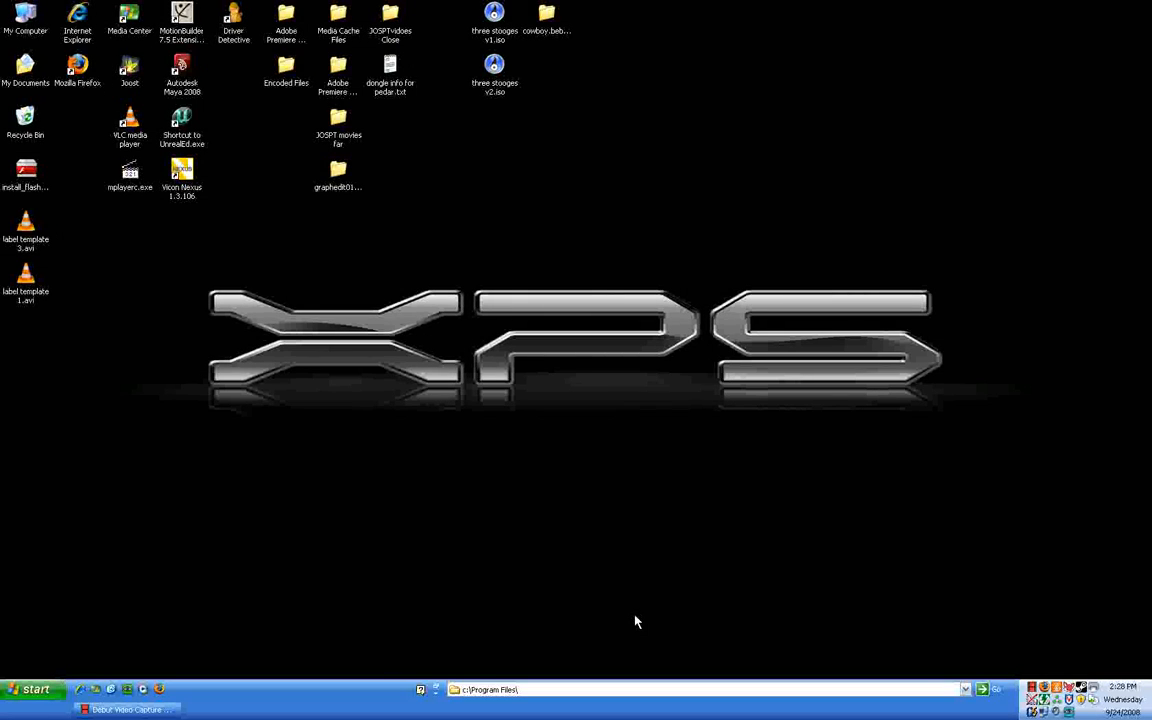
mouse_move(396, 378)
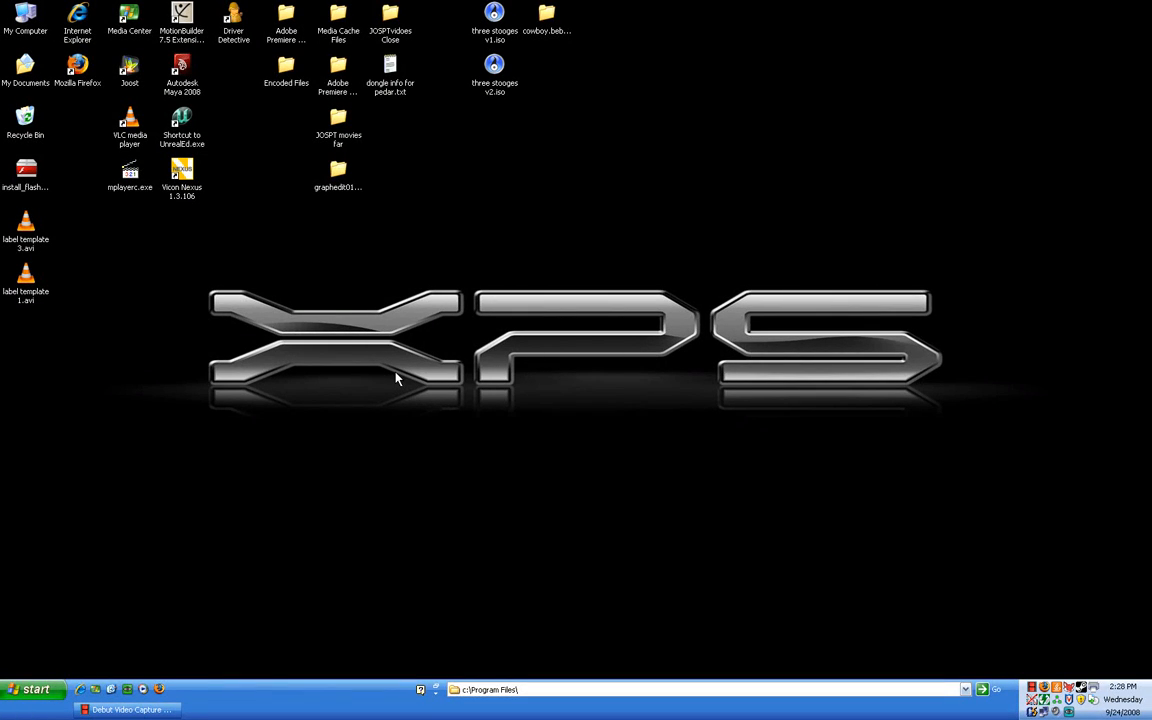
mouse_move(190, 178)
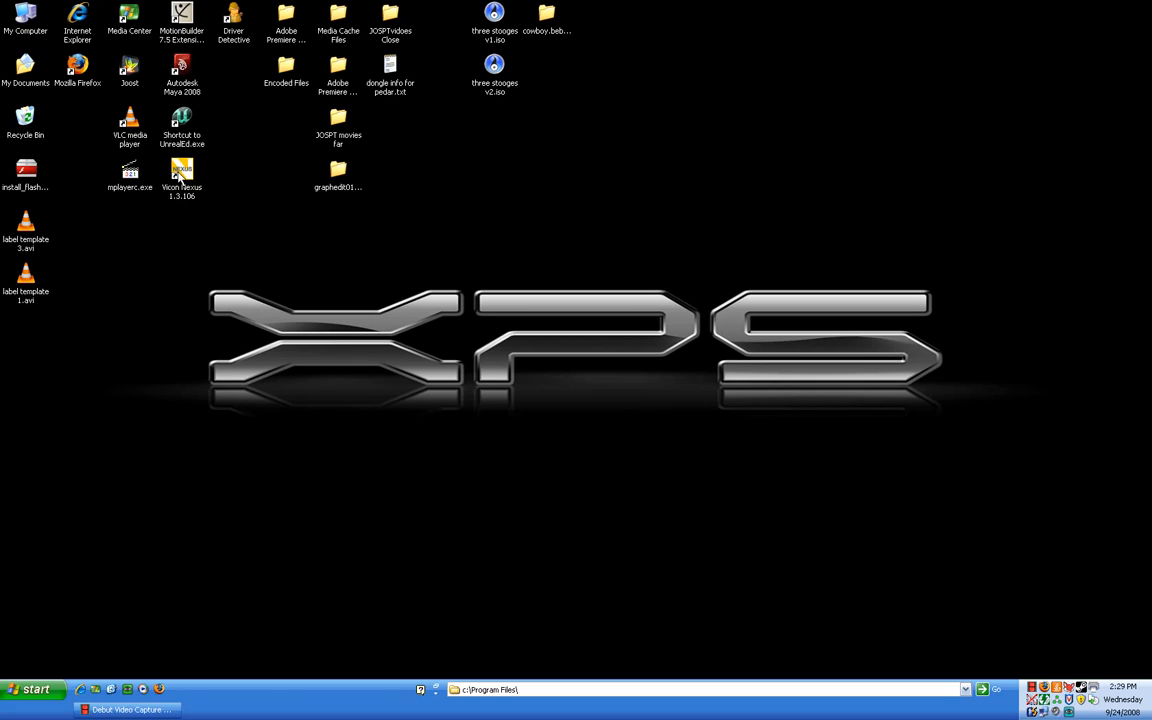
mouse_move(202, 176)
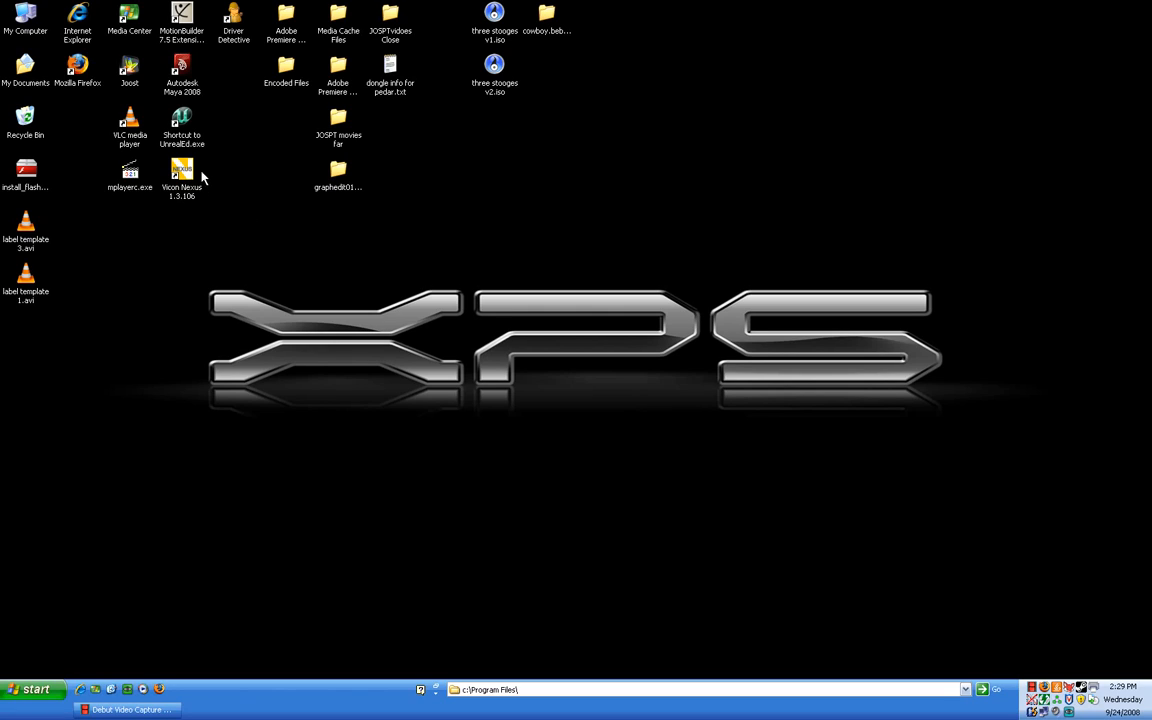
- Launch Vicon Nexus 1.3.106 from its desktop shortcut
click(182, 175)
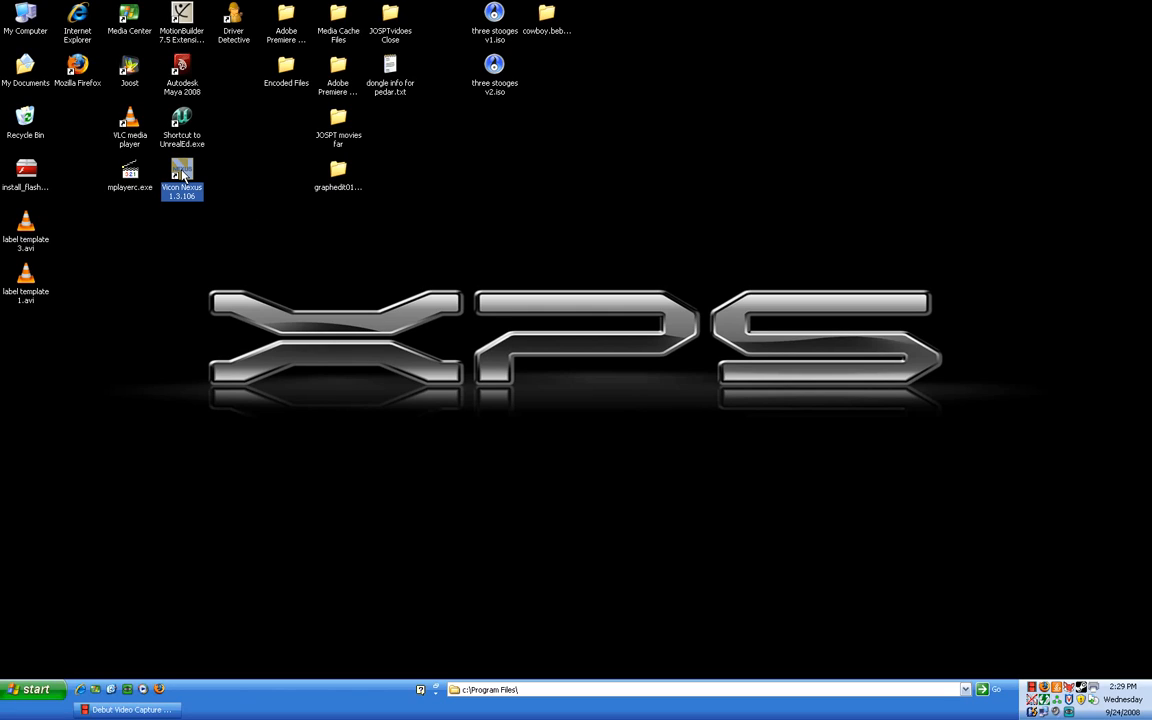
double_click(181, 172)
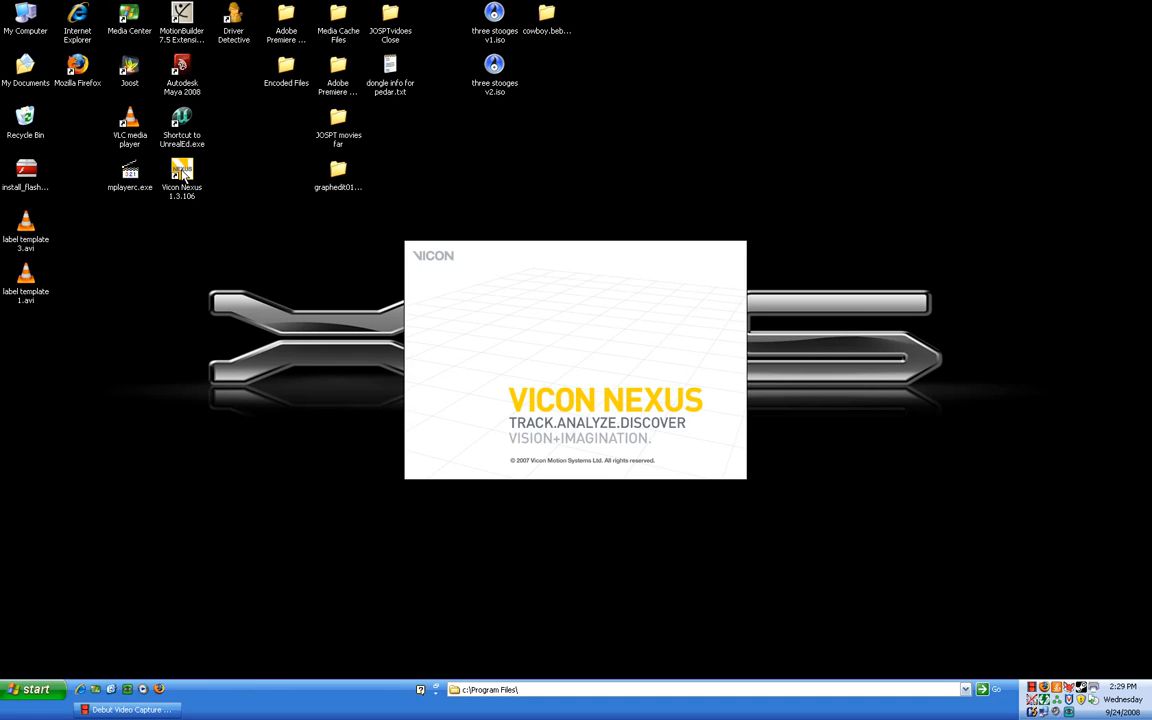
mouse_move(336, 285)
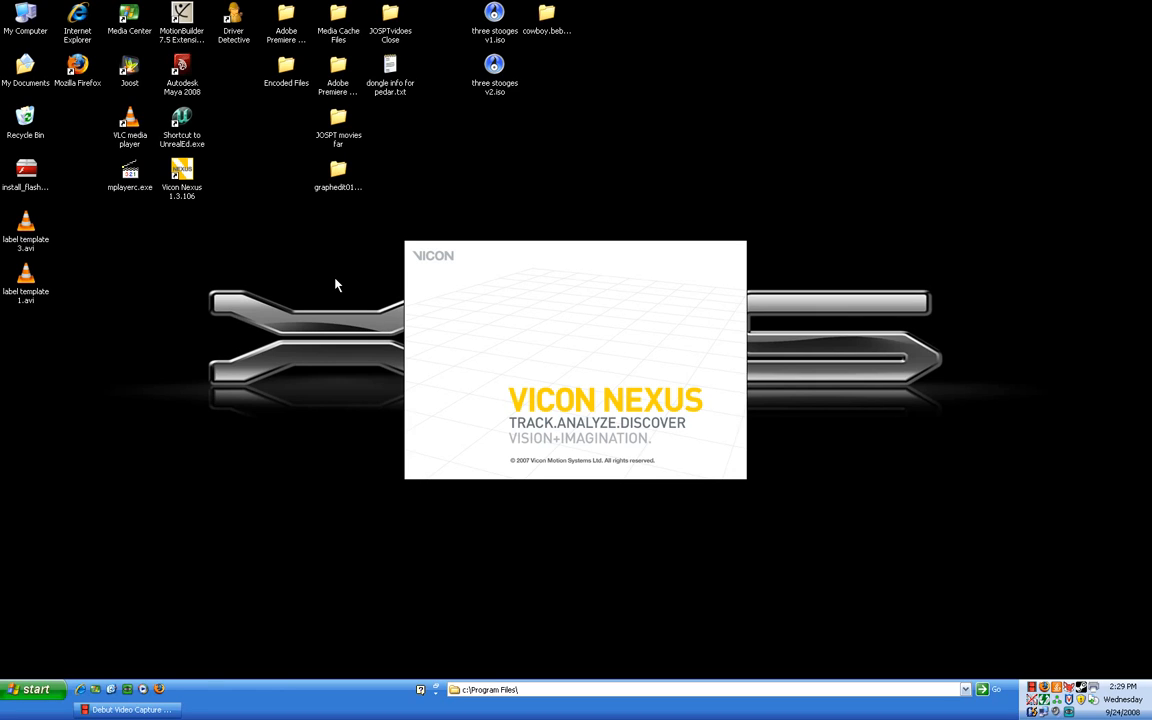
mouse_move(358, 287)
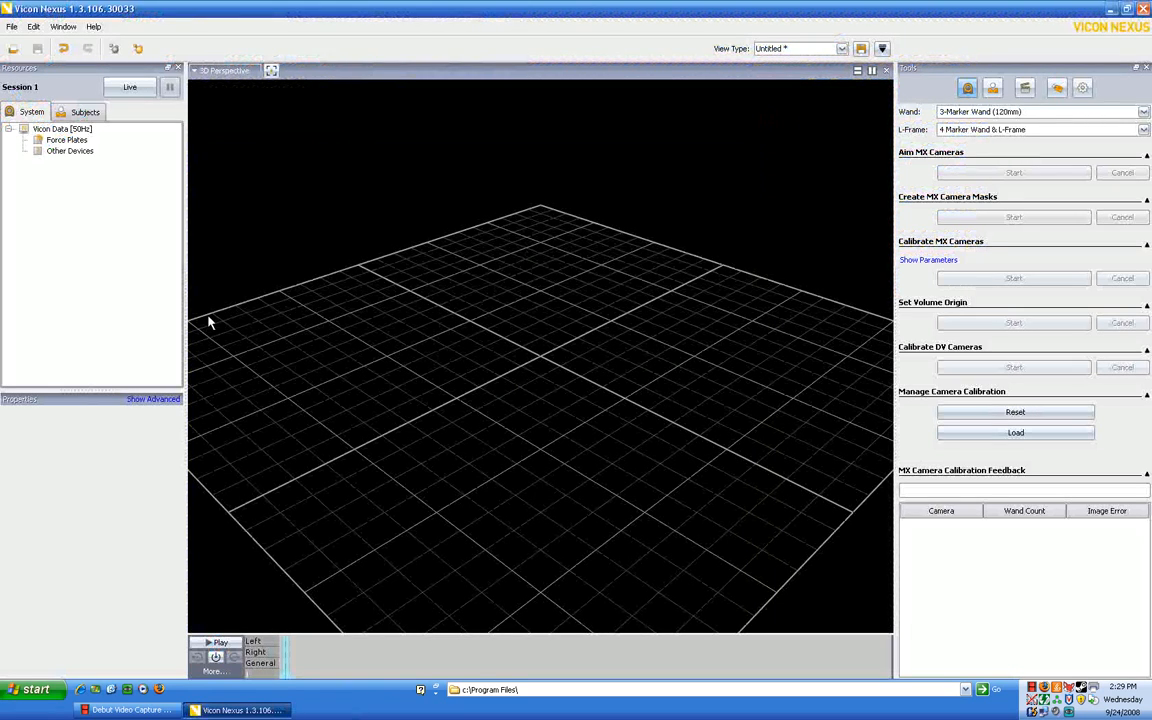
mouse_move(14, 49)
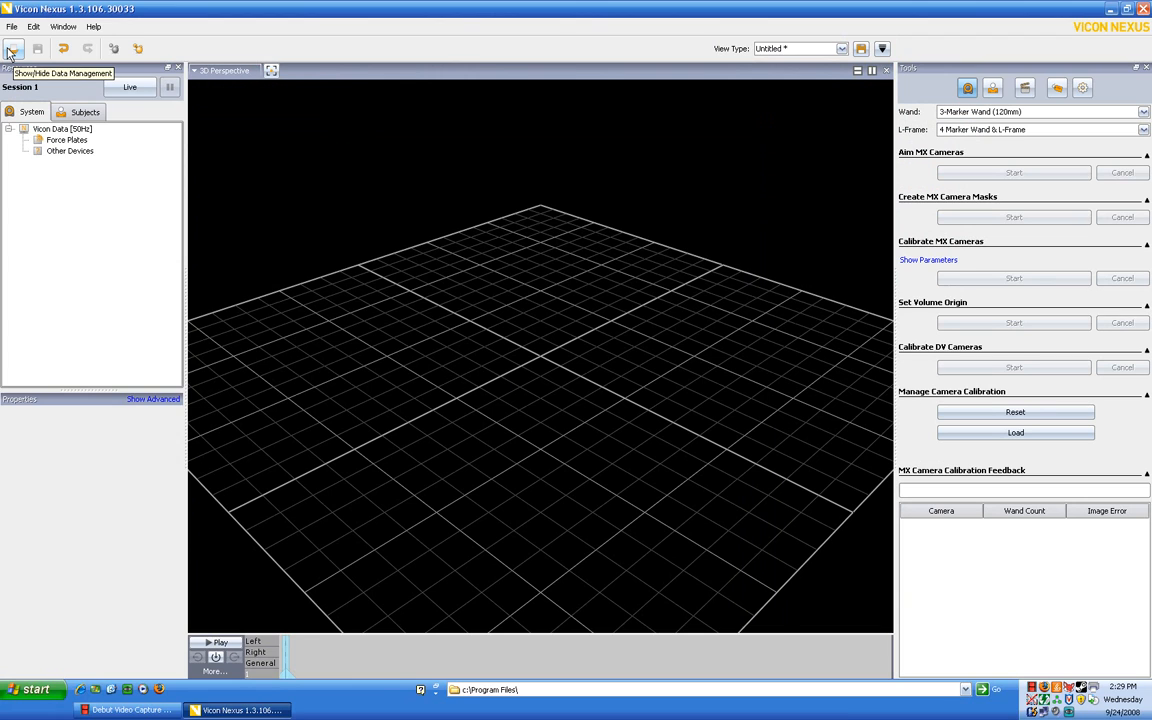
- Open Data Management and load the Demo Moves 01 trial from Session 1
click(14, 49)
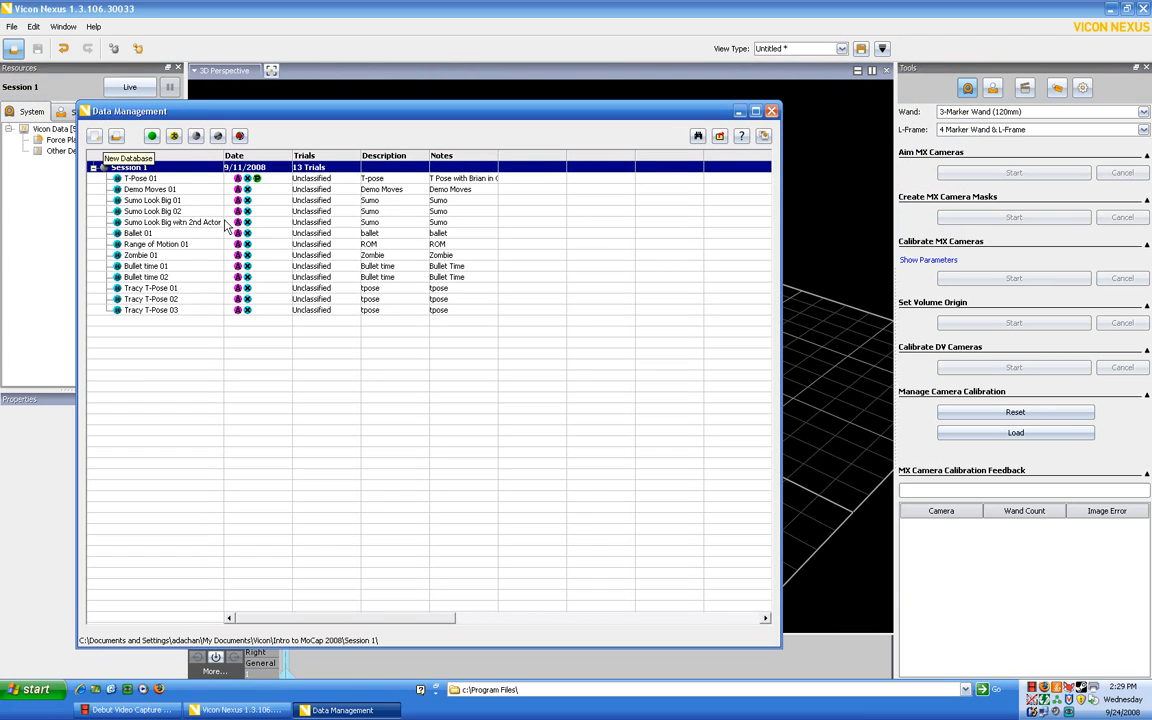
mouse_move(163, 190)
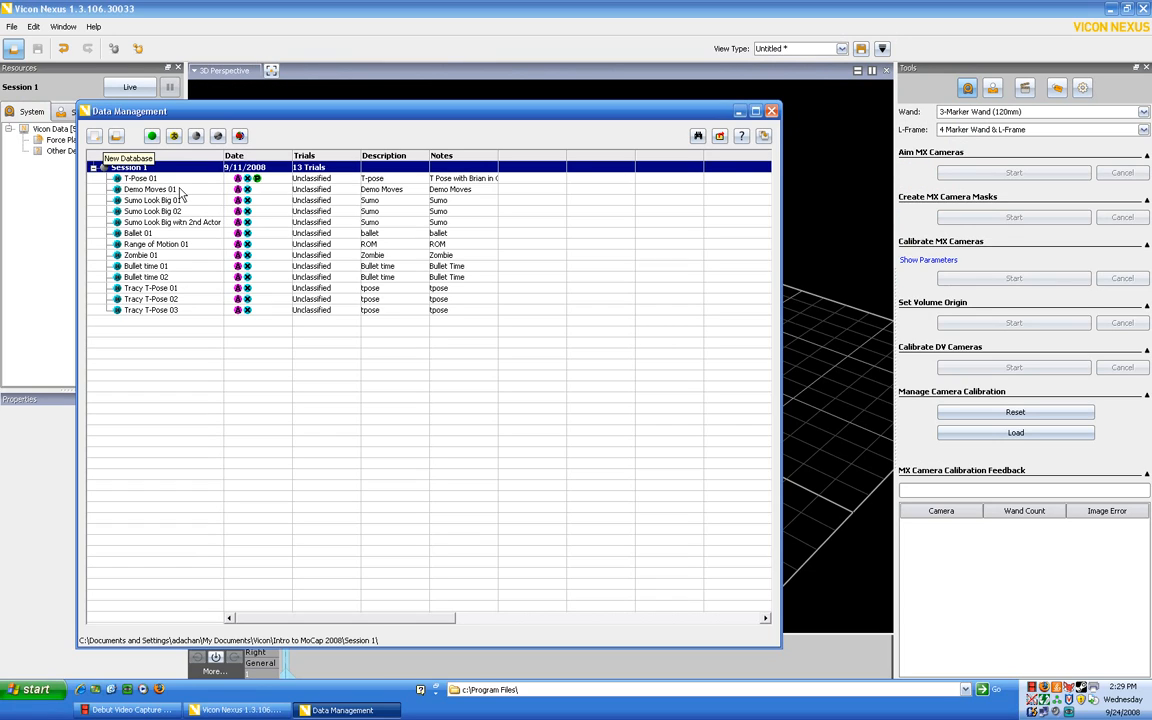
mouse_move(265, 188)
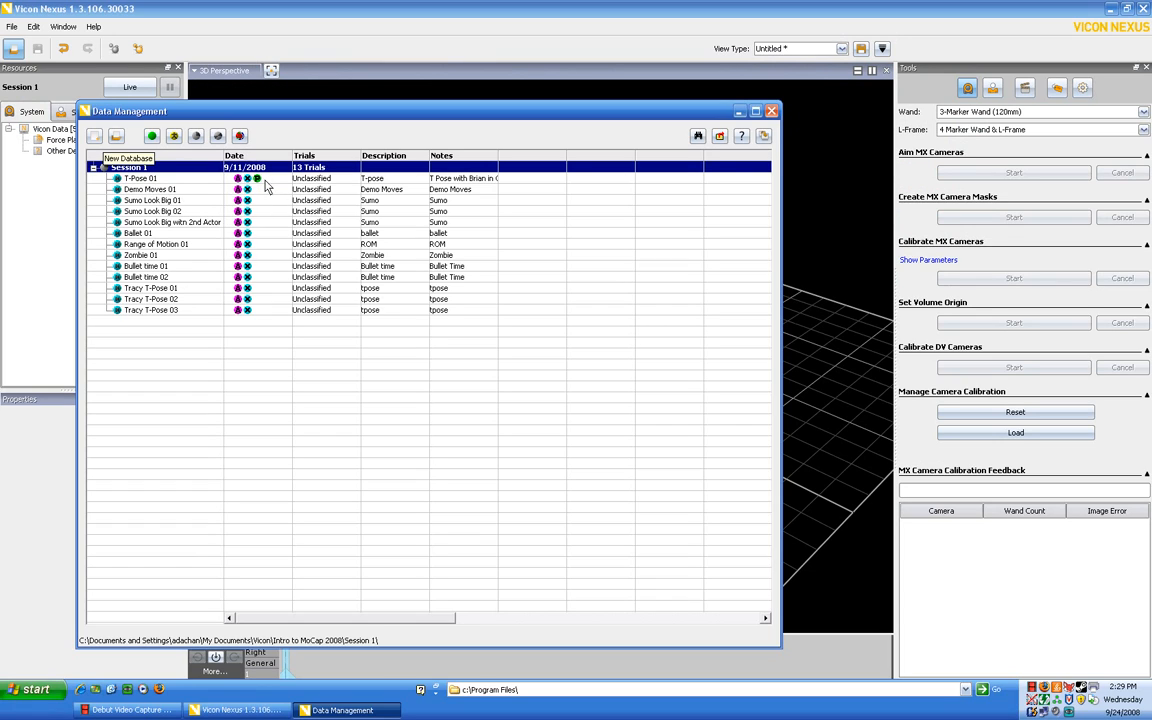
mouse_move(177, 193)
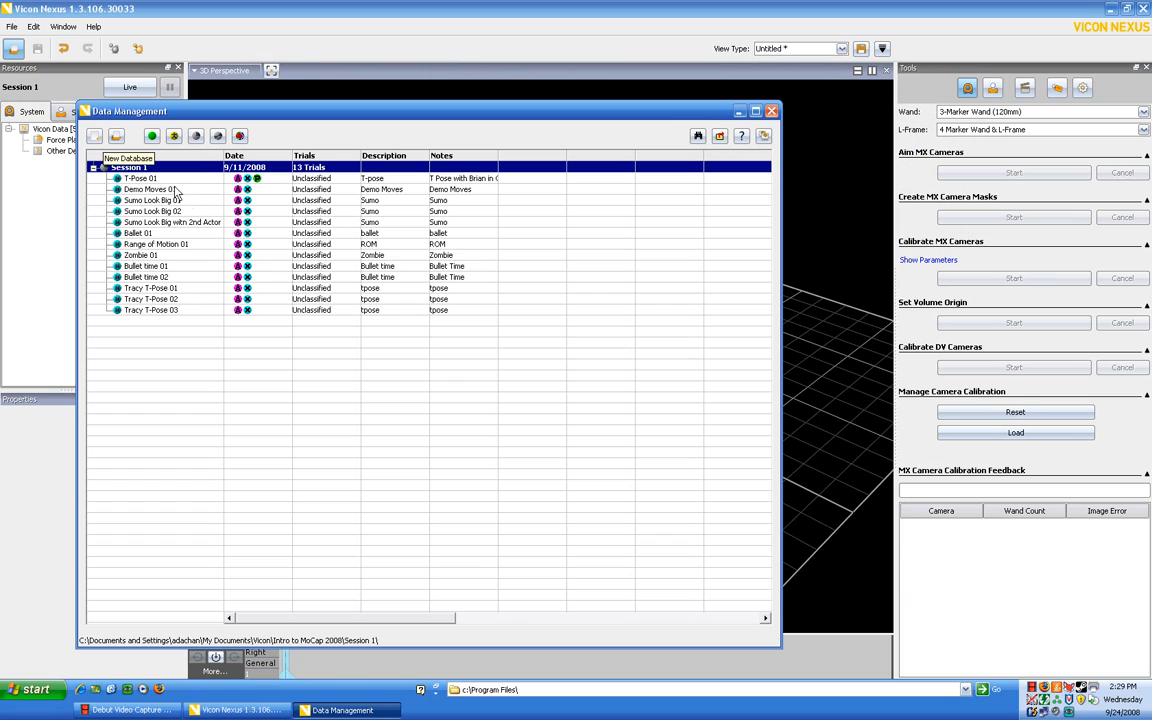
click(147, 189)
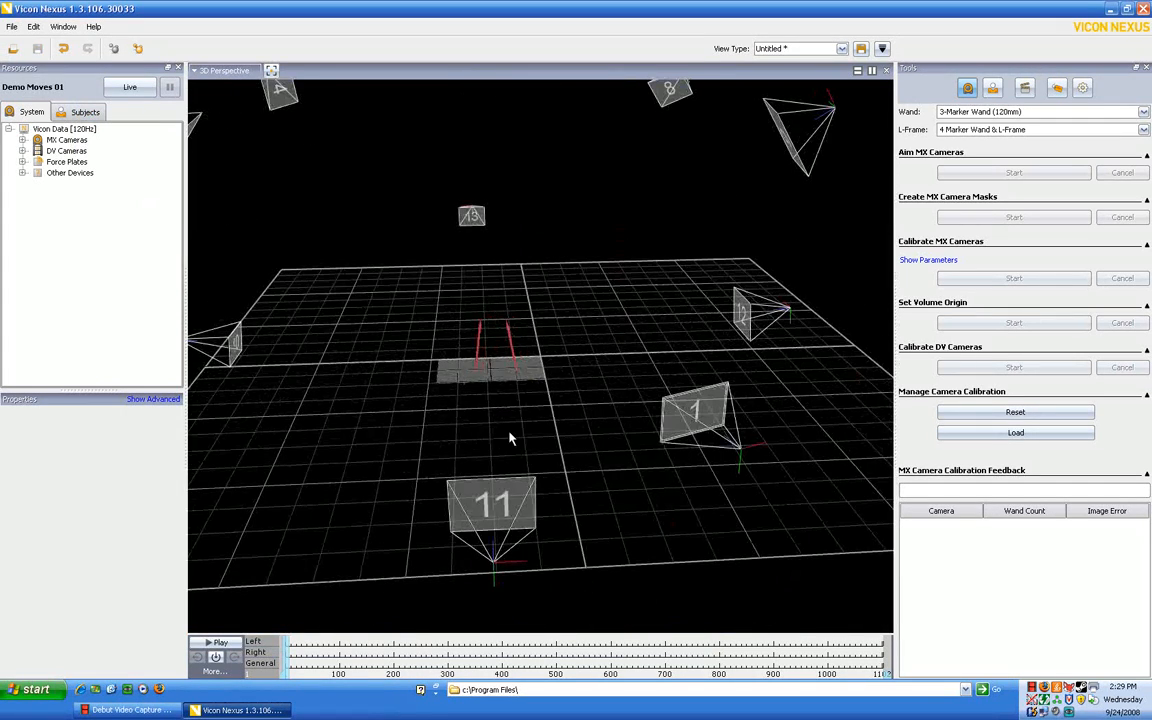
- Turn off ForcePlates and Camera Positions in Window > Options, leaving only the floor grid
click(62, 26)
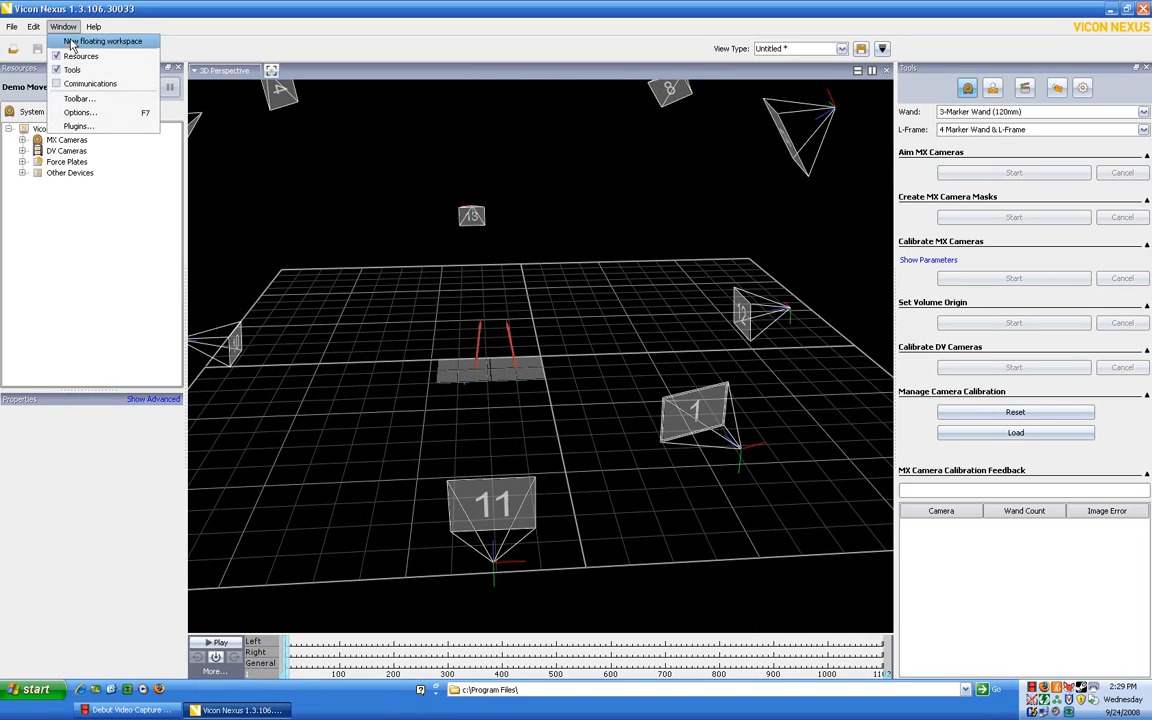
click(78, 112)
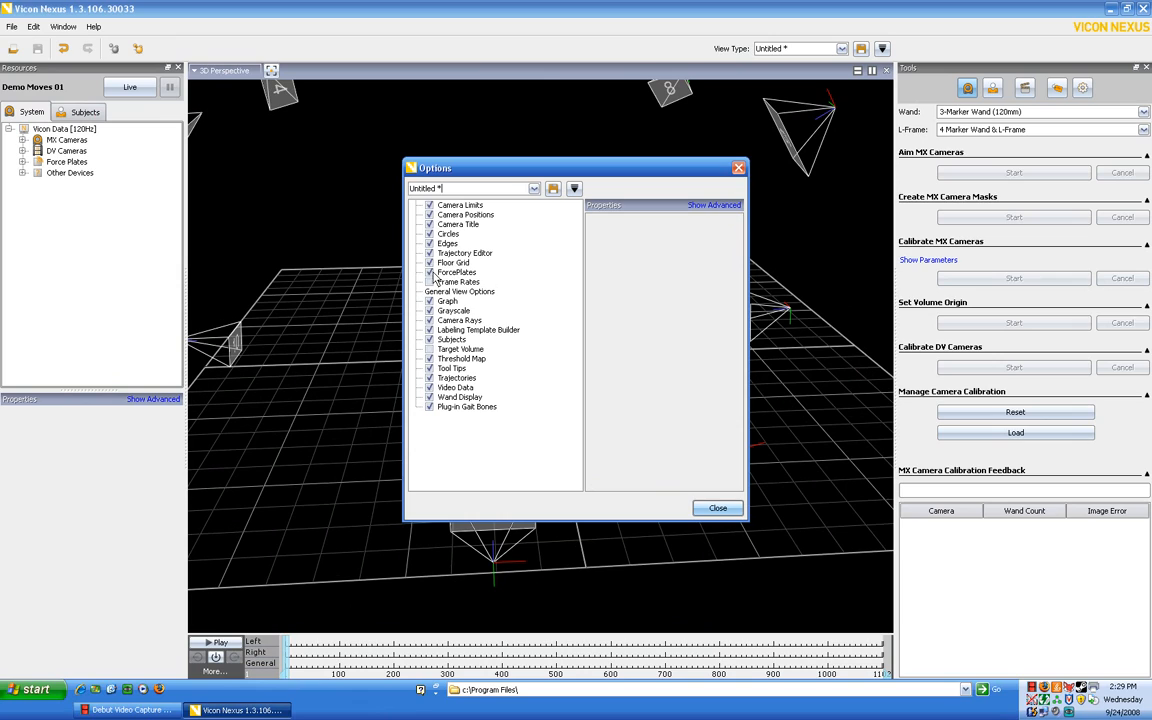
click(457, 272)
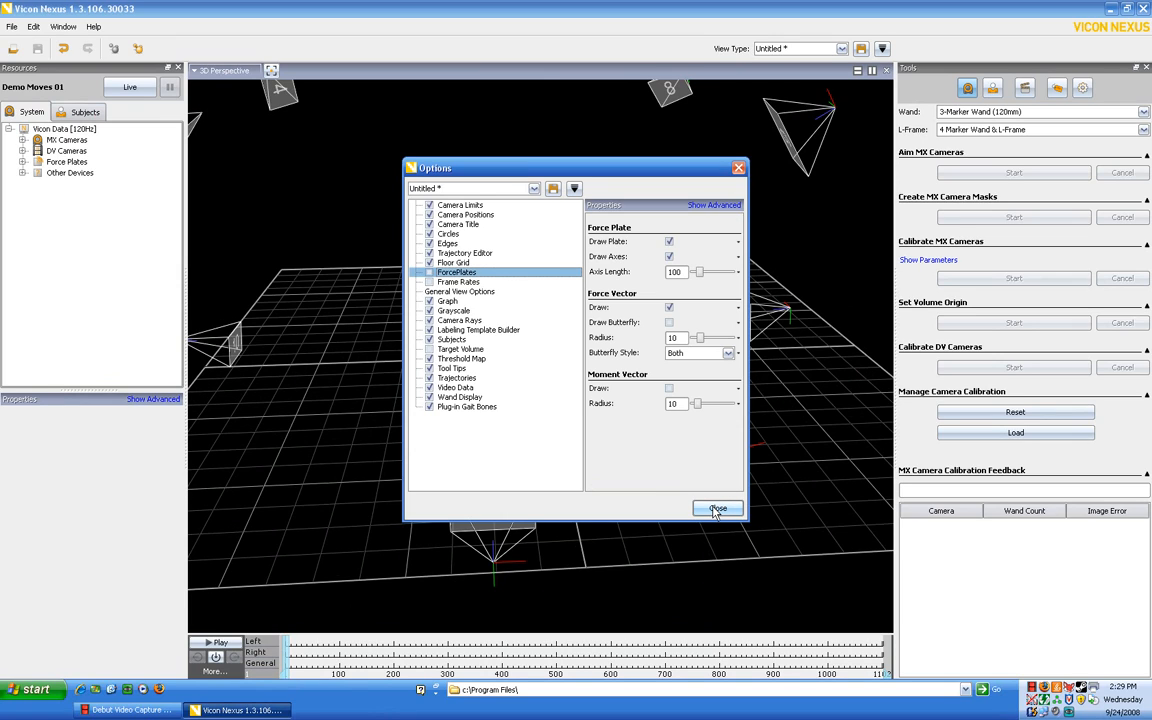
mouse_move(491, 301)
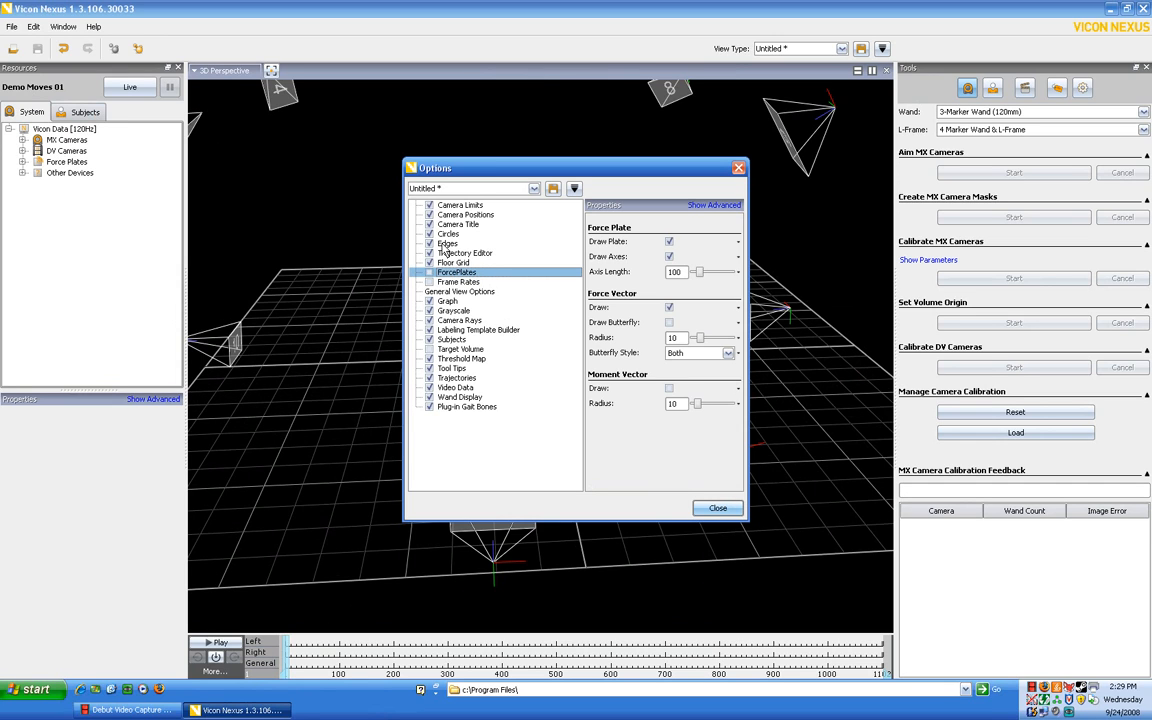
click(465, 214)
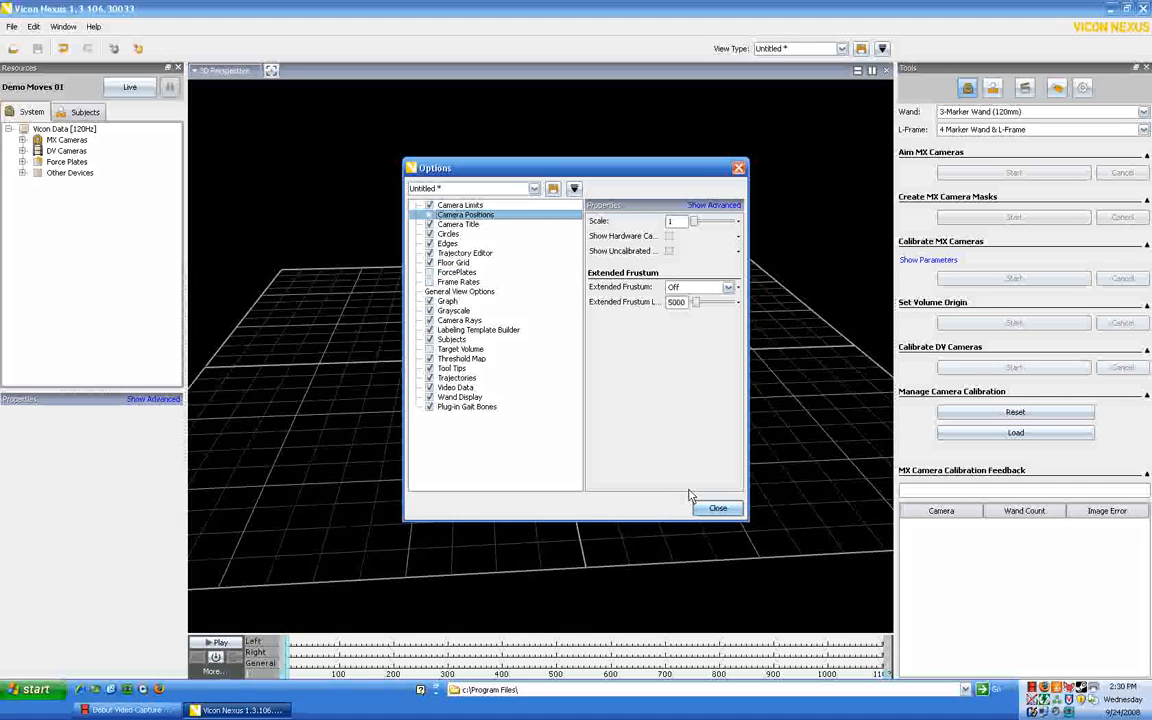
click(717, 508)
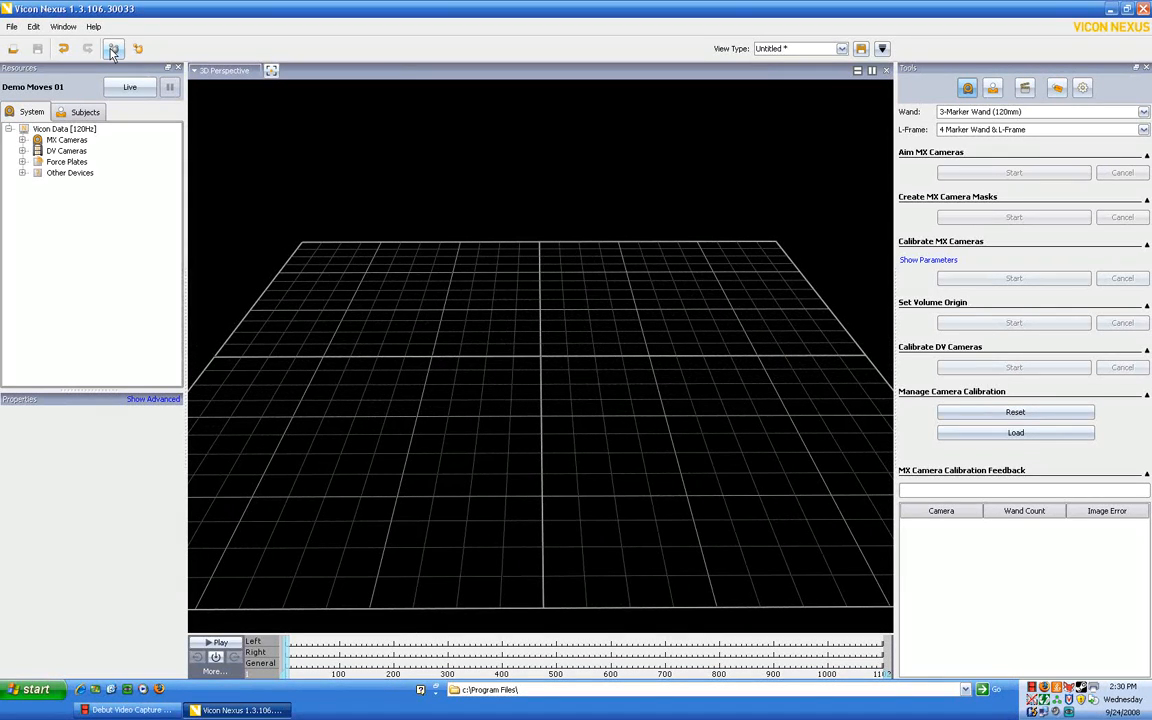
mouse_move(113, 49)
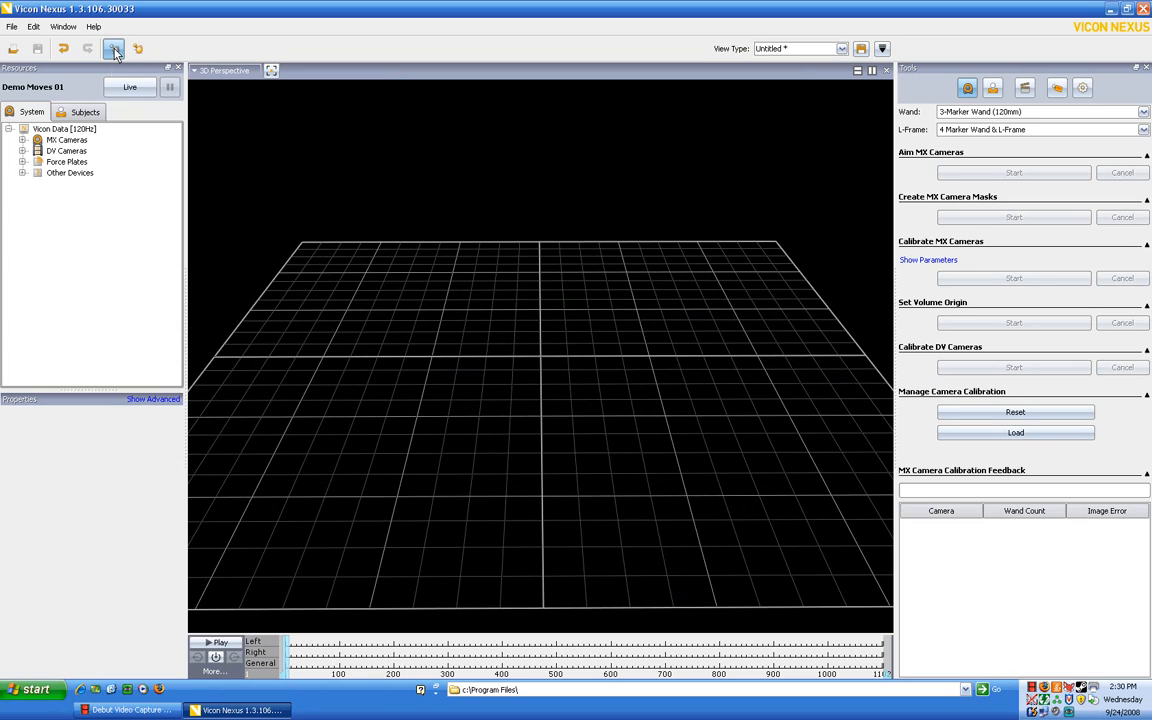
- Load Demo Moves 01 marker data, then scrub and play through the trial's frames
click(114, 49)
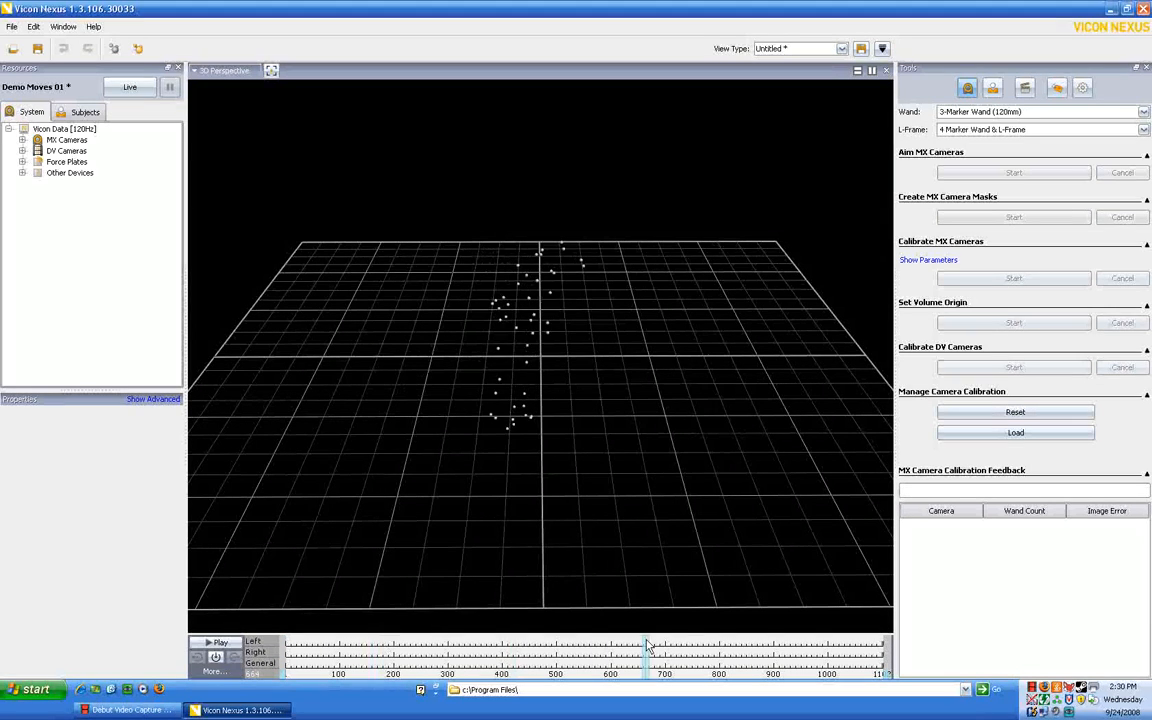
drag(648, 655, 838, 655)
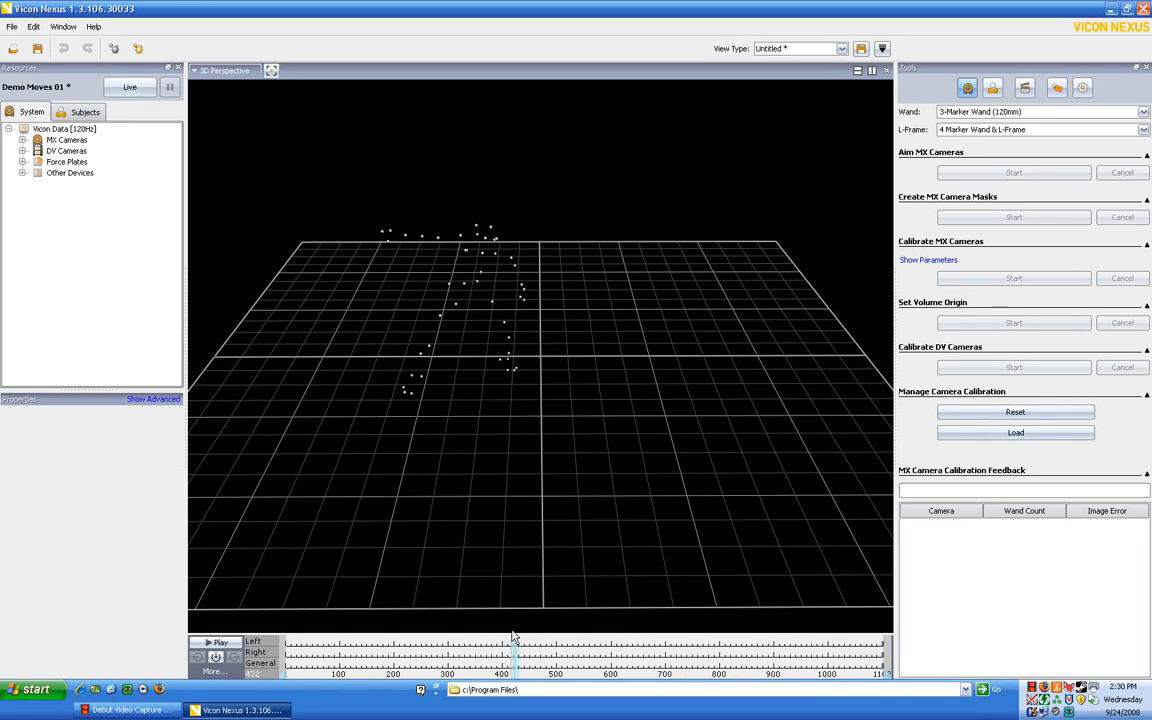
click(218, 642)
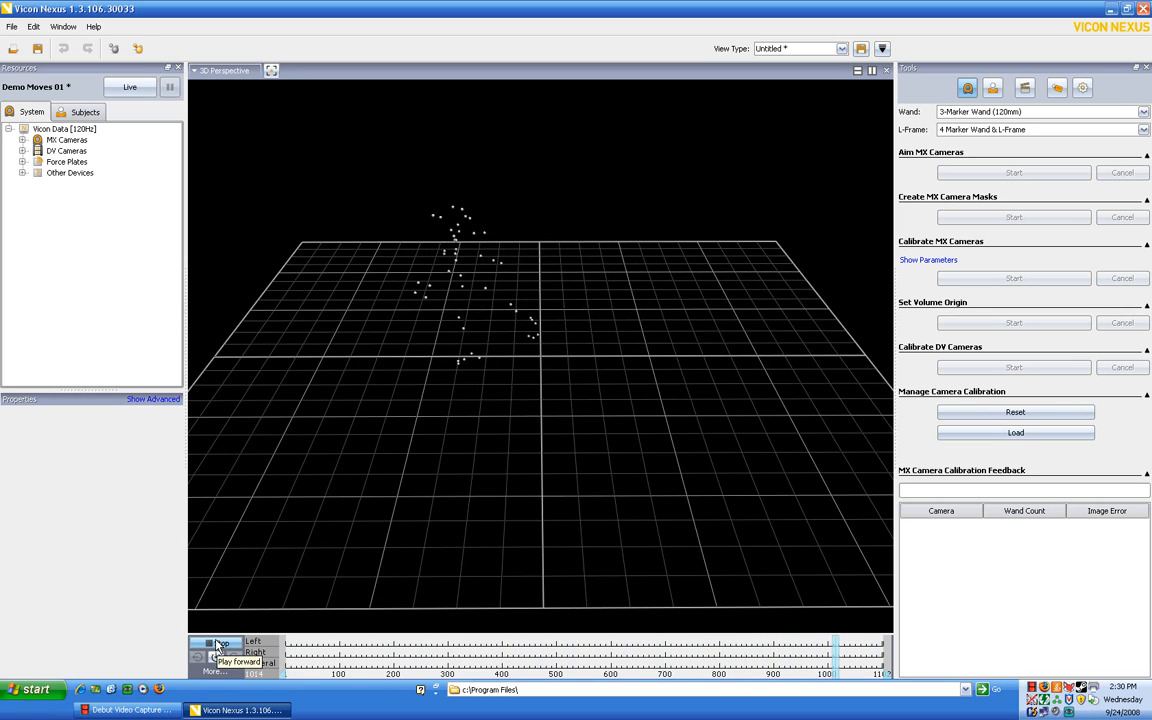
click(238, 662)
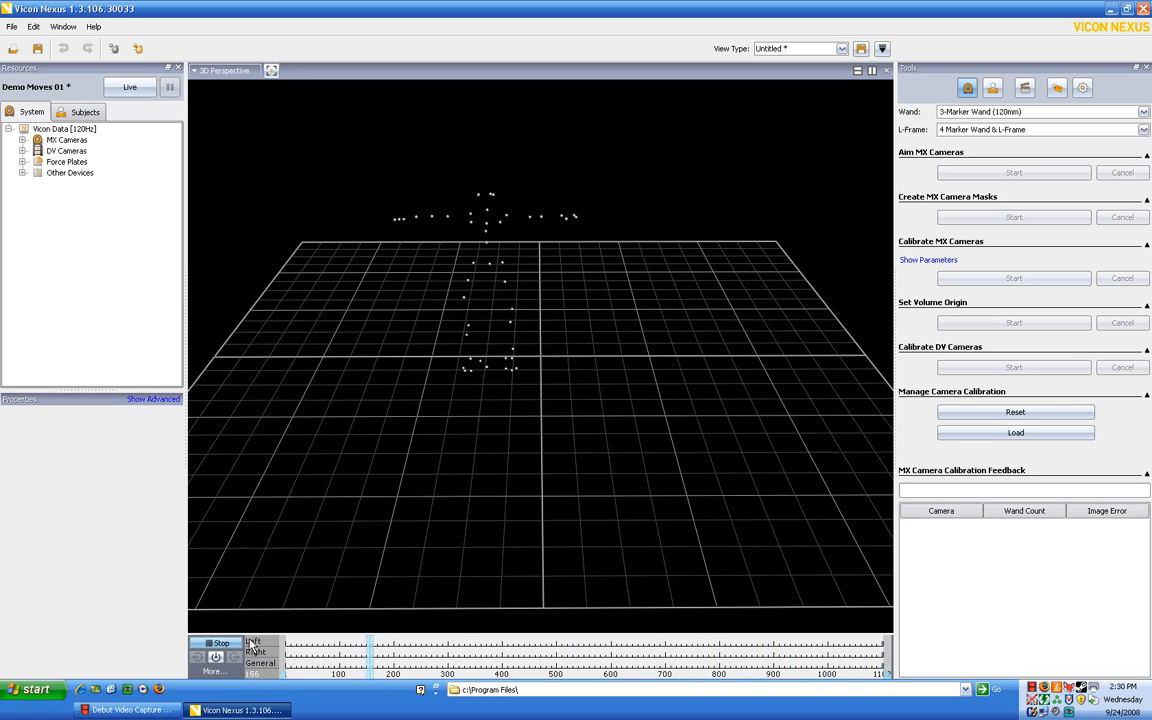
click(219, 643)
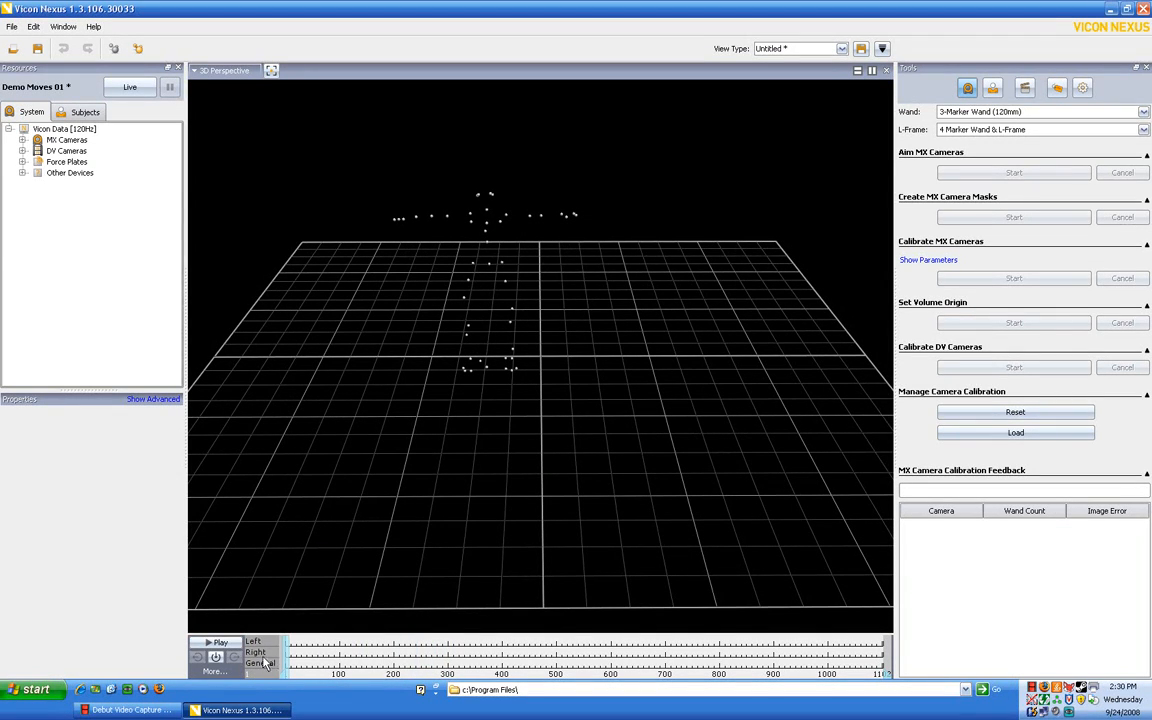
mouse_move(528, 390)
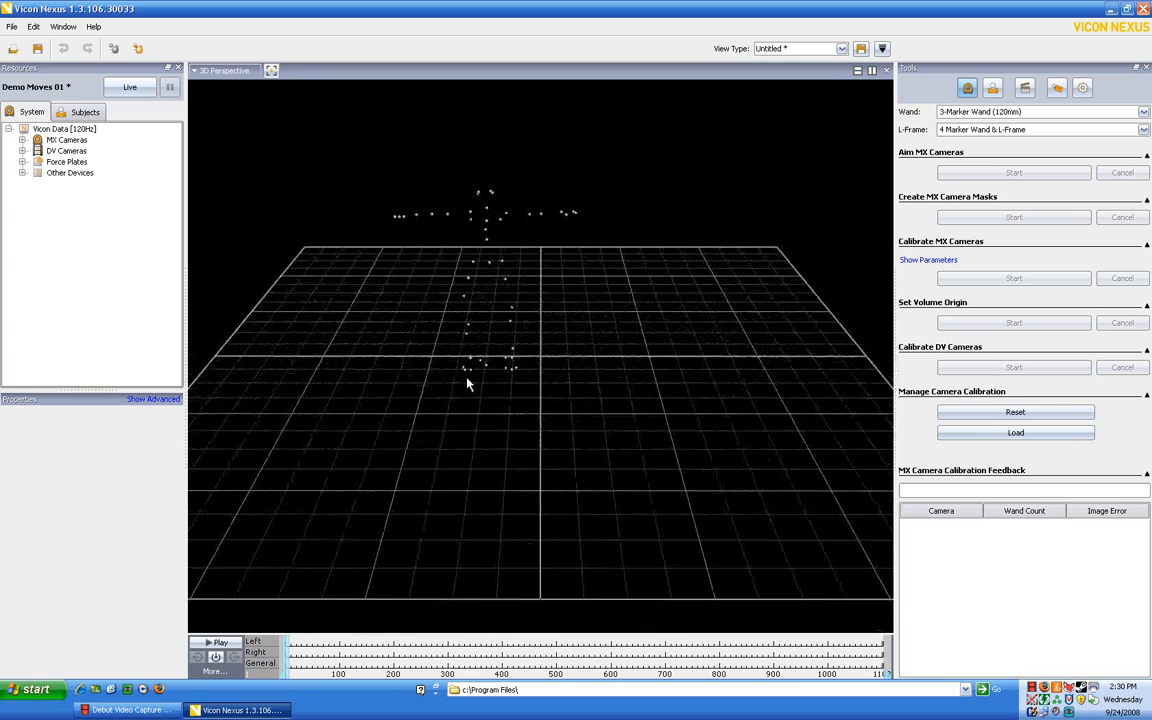
drag(465, 385, 503, 410)
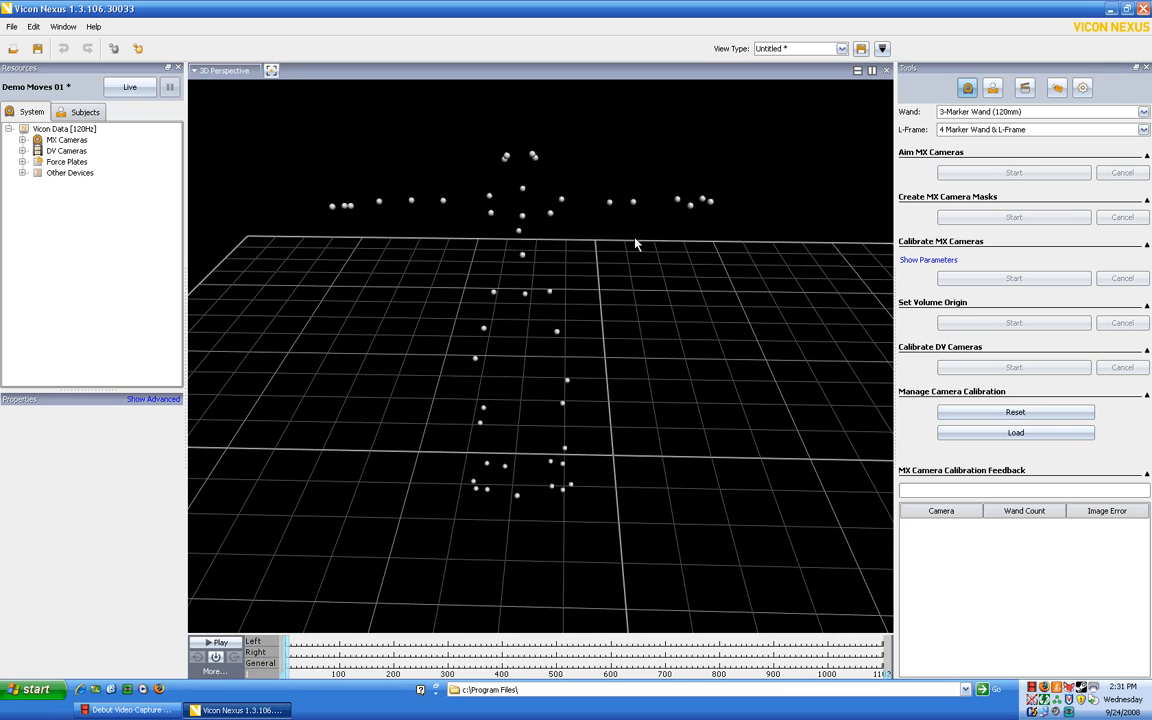
- Browse Brian's markers and segments in the Subjects tab, then show Subject Preparation tools
click(85, 111)
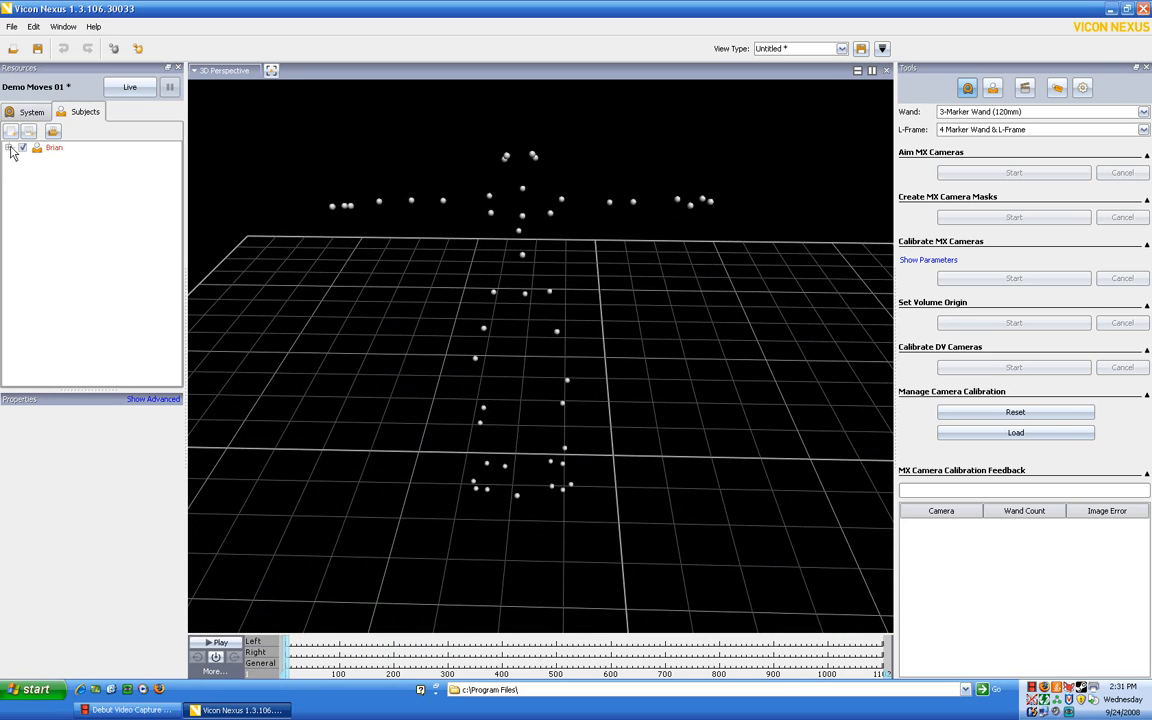
click(10, 147)
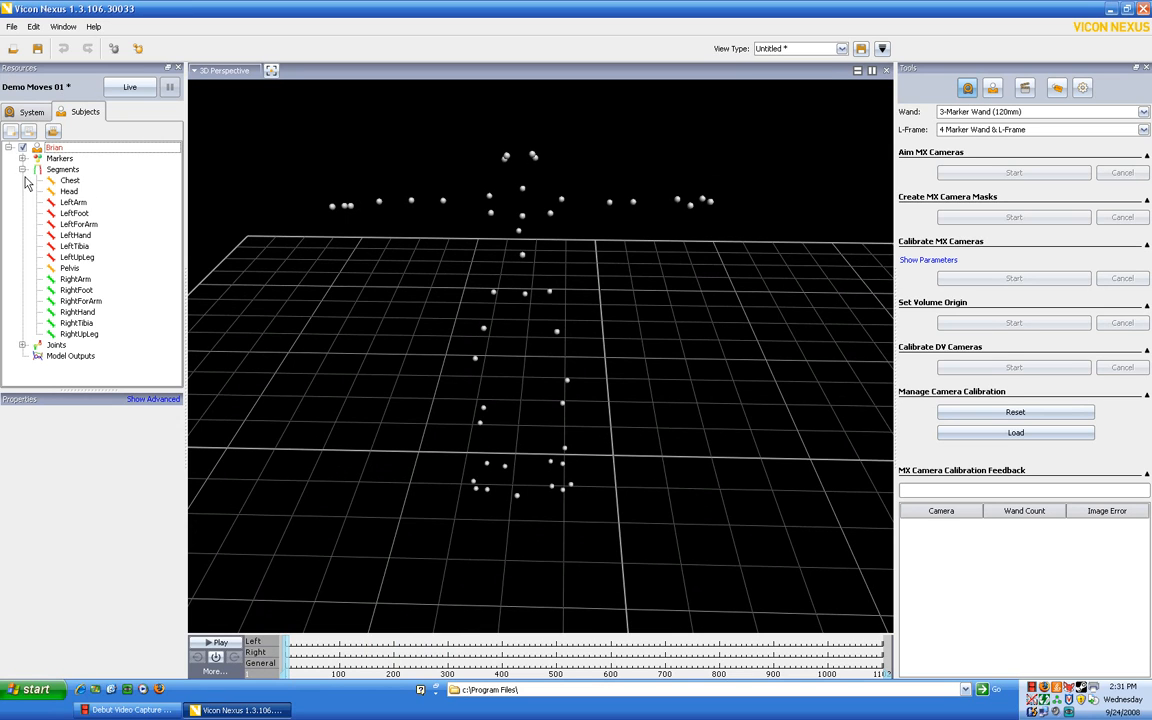
click(23, 169)
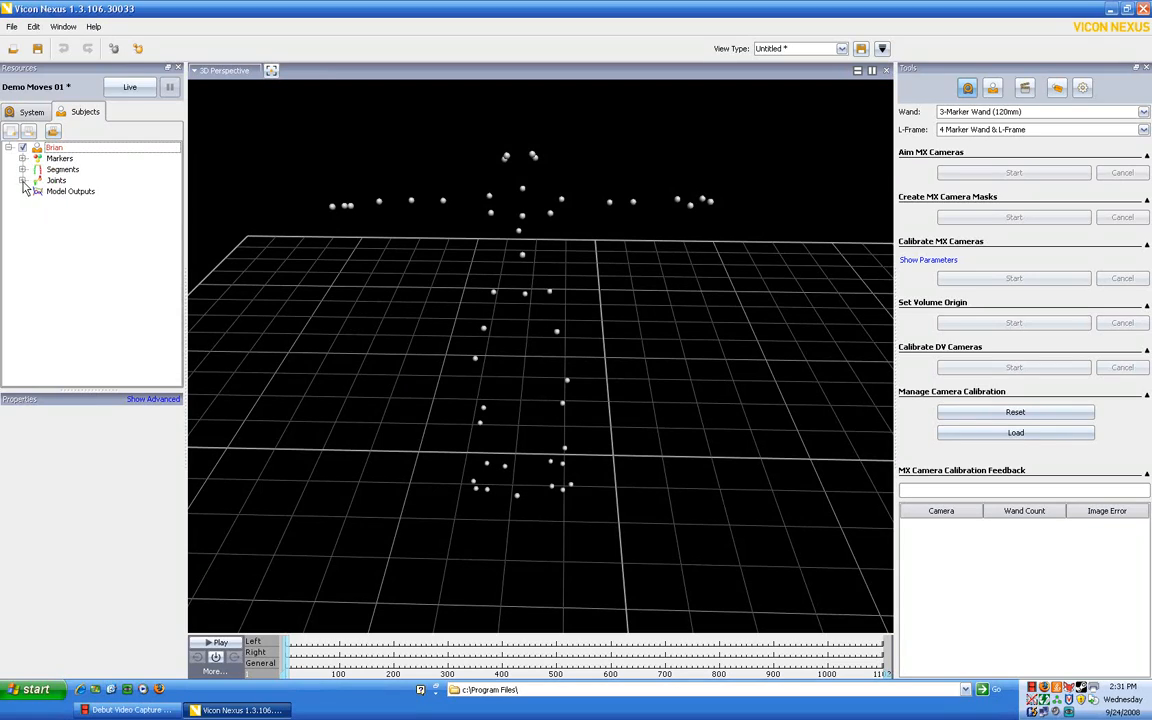
click(23, 180)
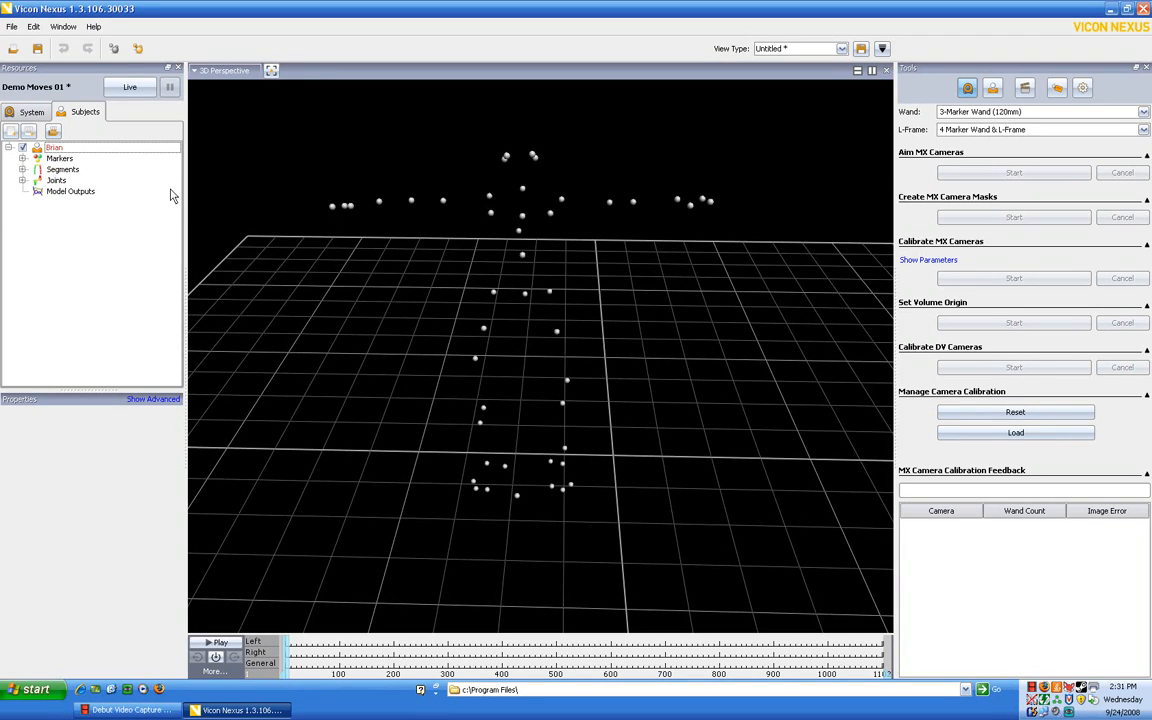
mouse_move(593, 208)
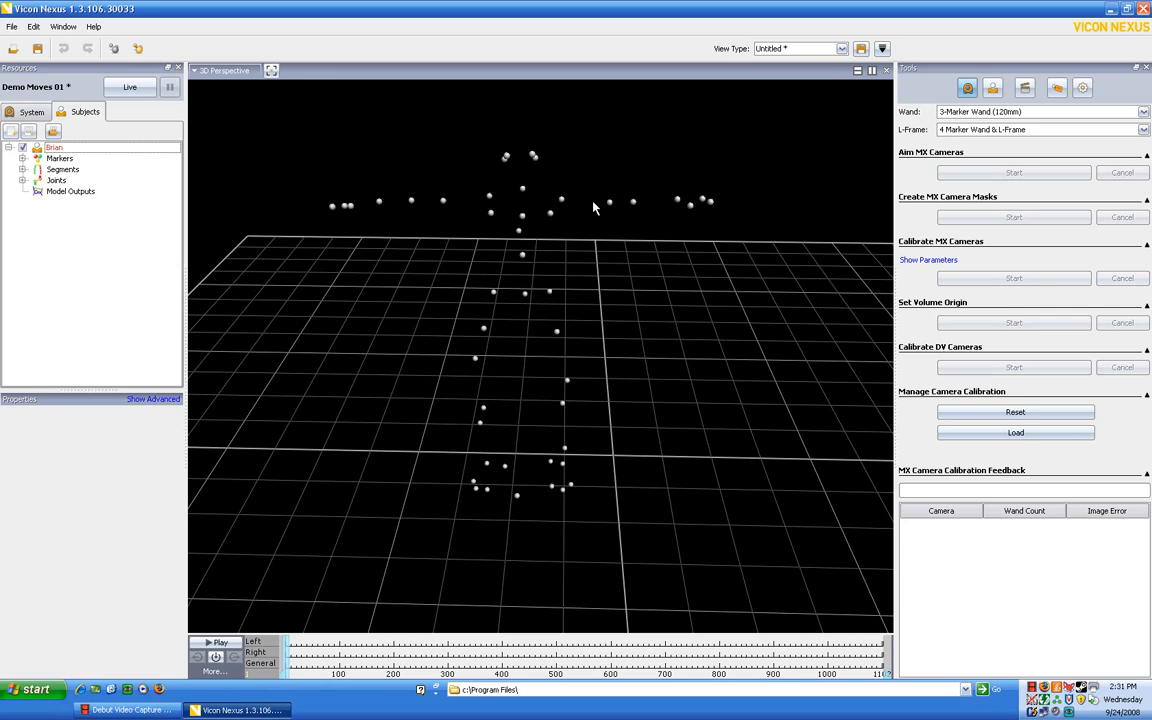
mouse_move(788, 253)
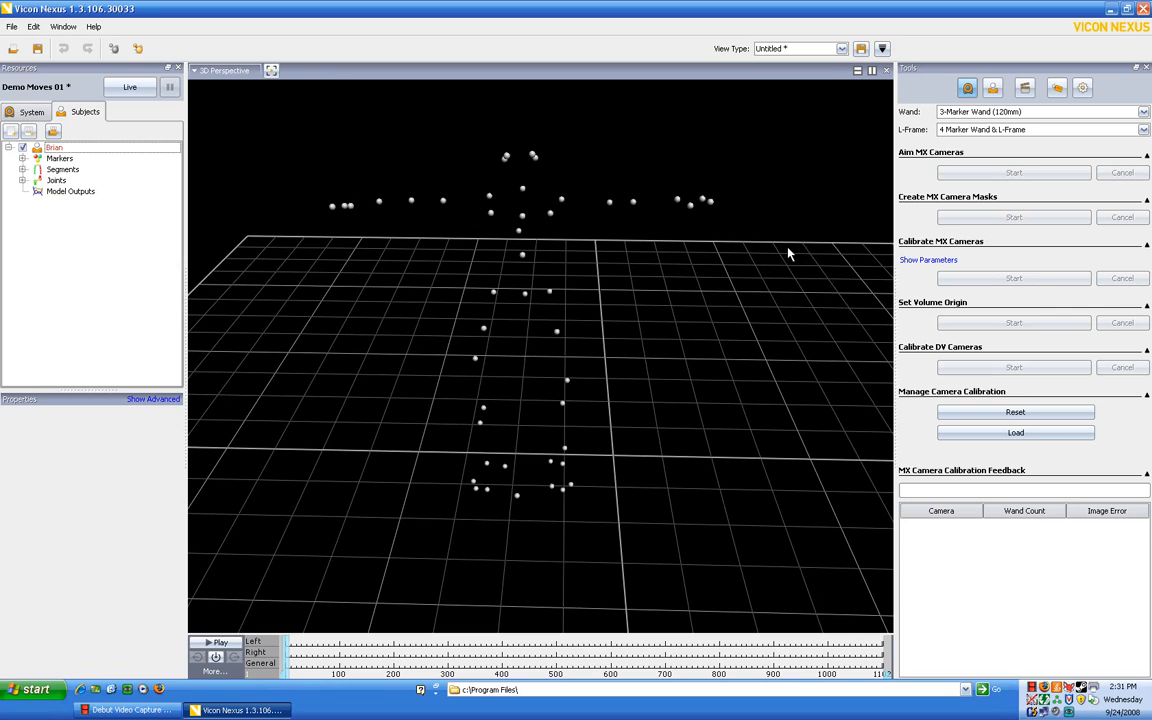
click(992, 88)
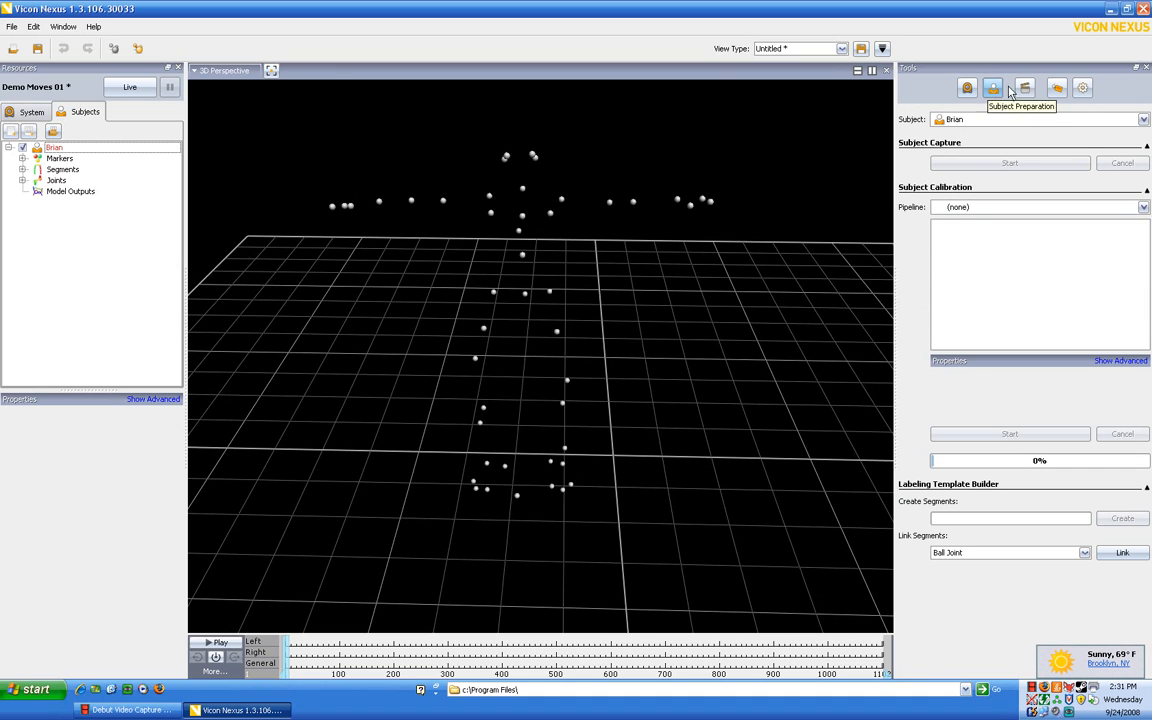
- Manually label Brian's LASI, RASI, LPSI and an upper shoulder marker in 3D
click(1057, 88)
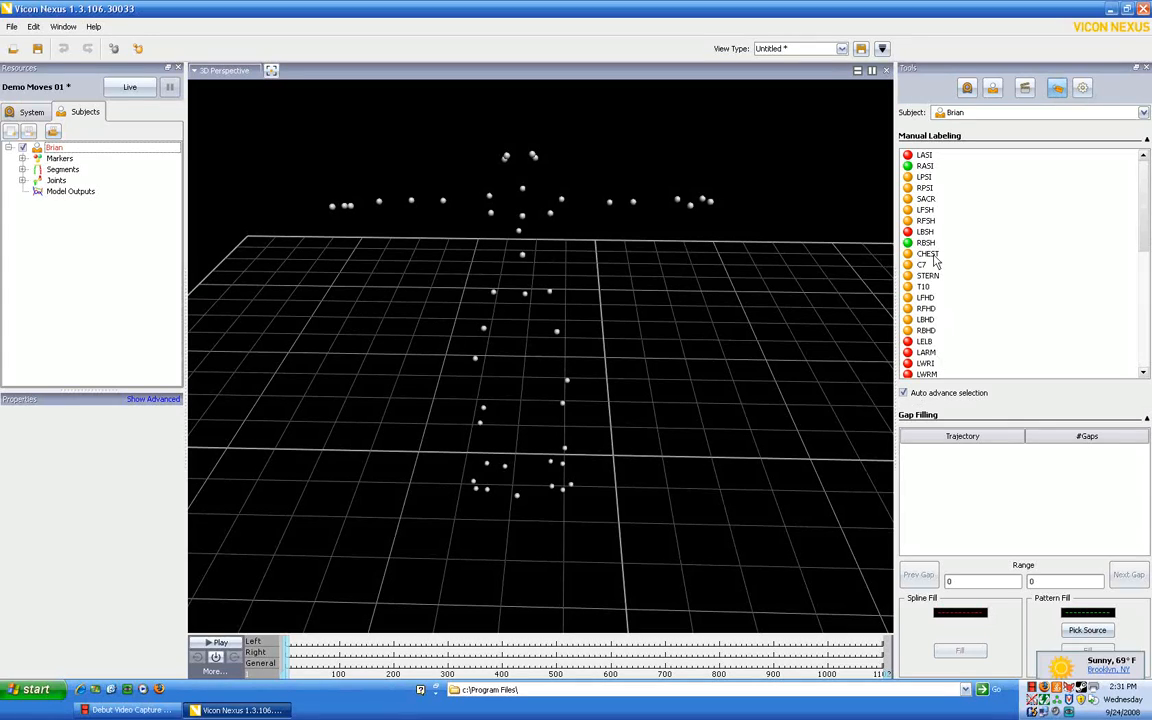
click(924, 154)
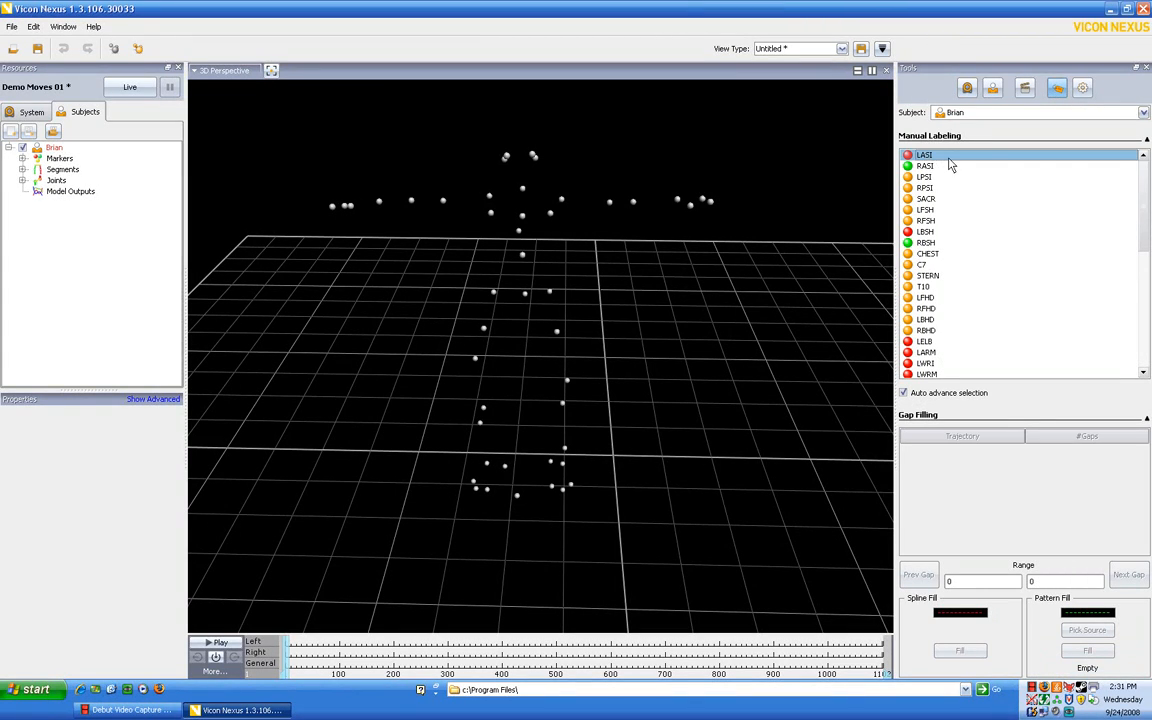
mouse_move(925, 157)
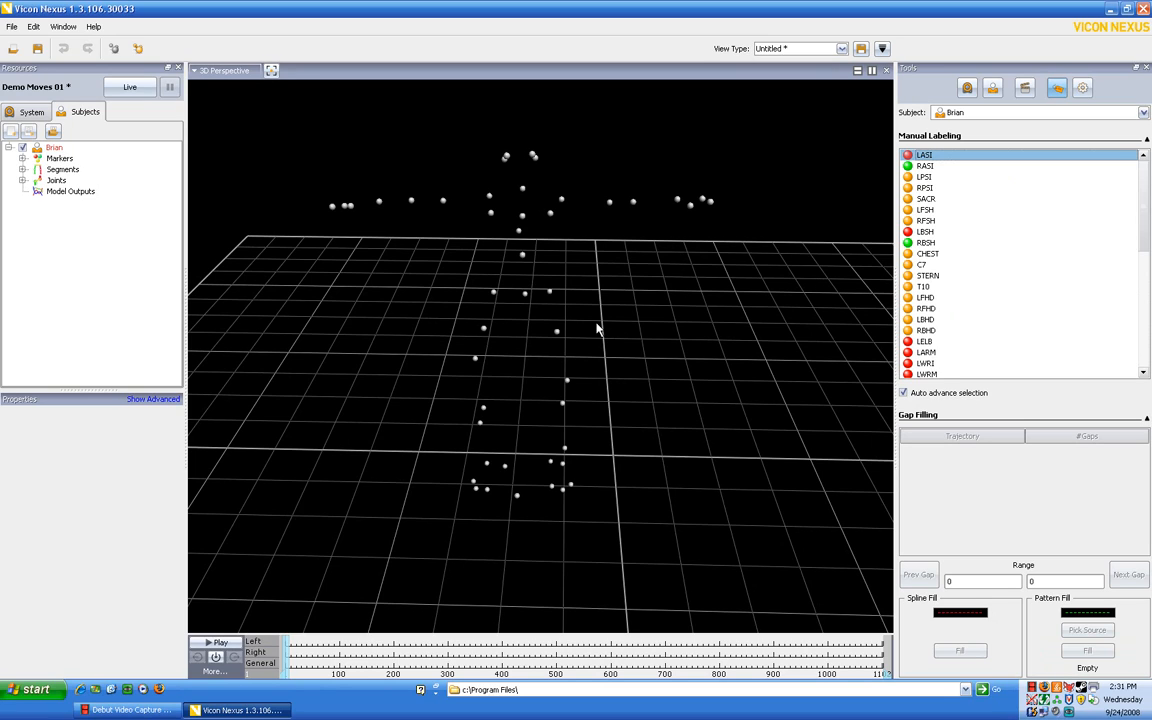
click(557, 333)
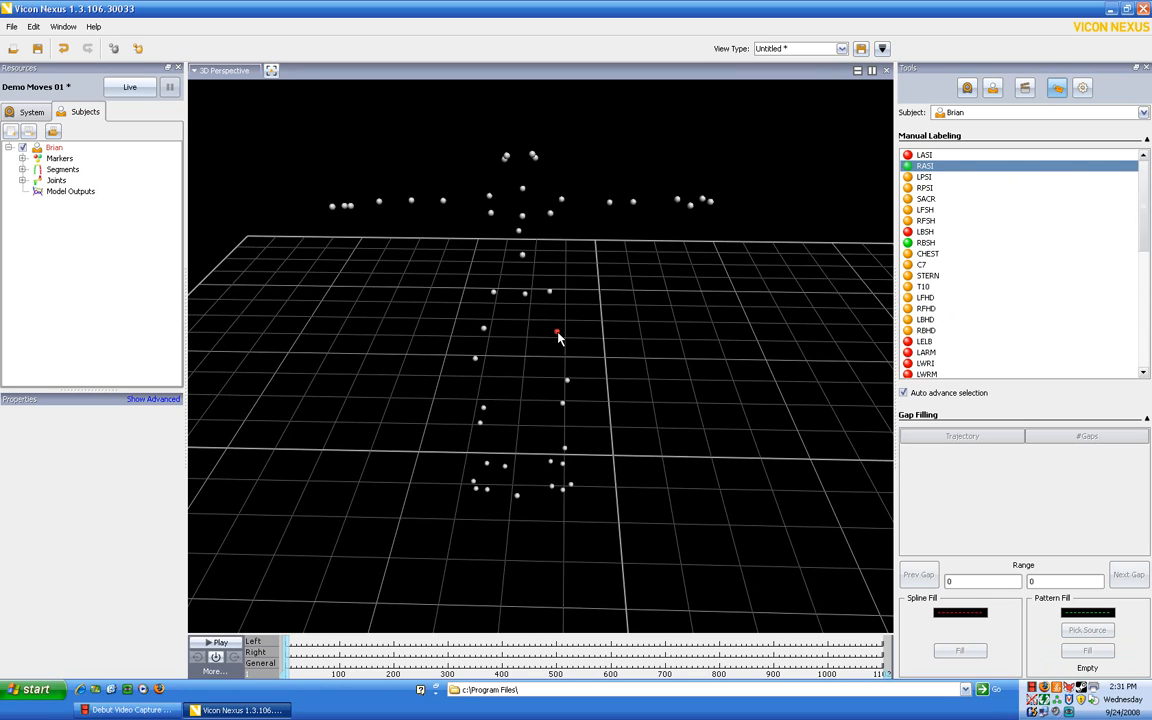
click(557, 331)
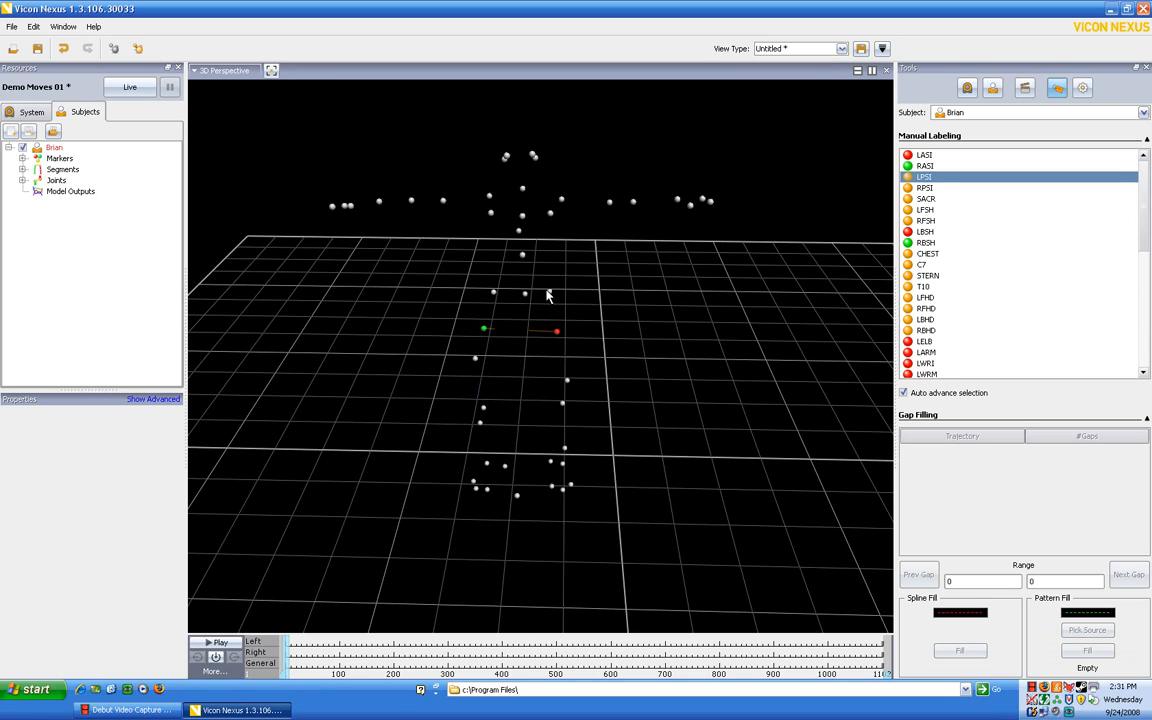
click(524, 294)
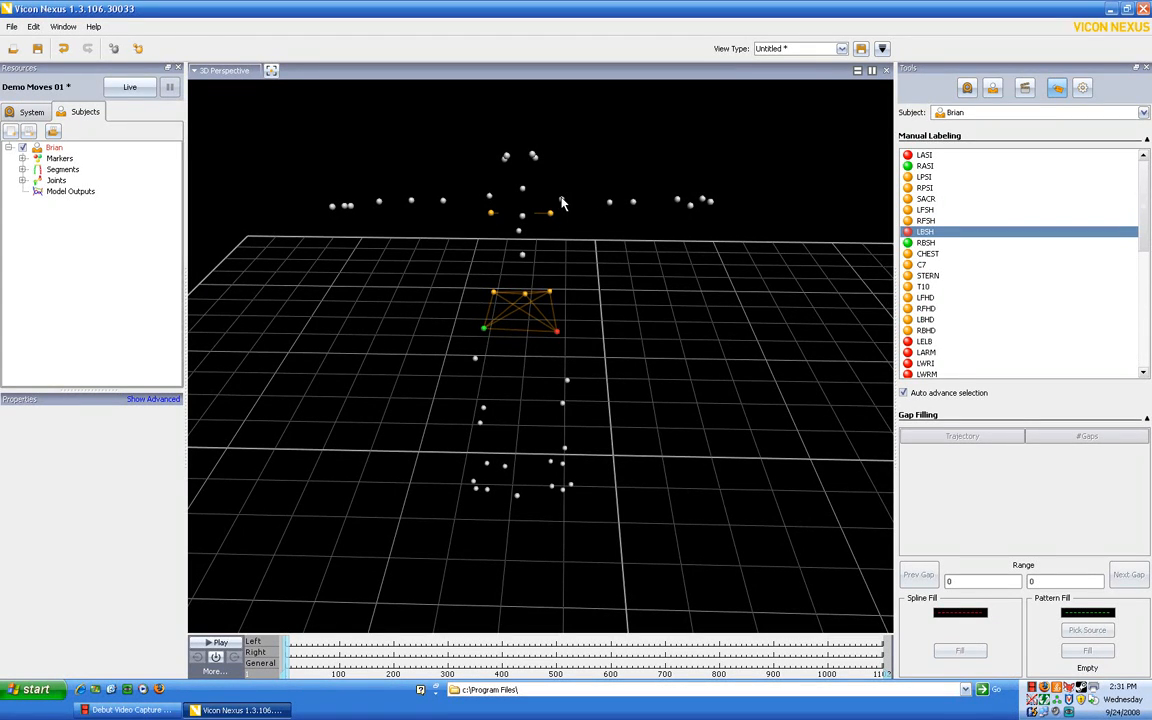
click(491, 196)
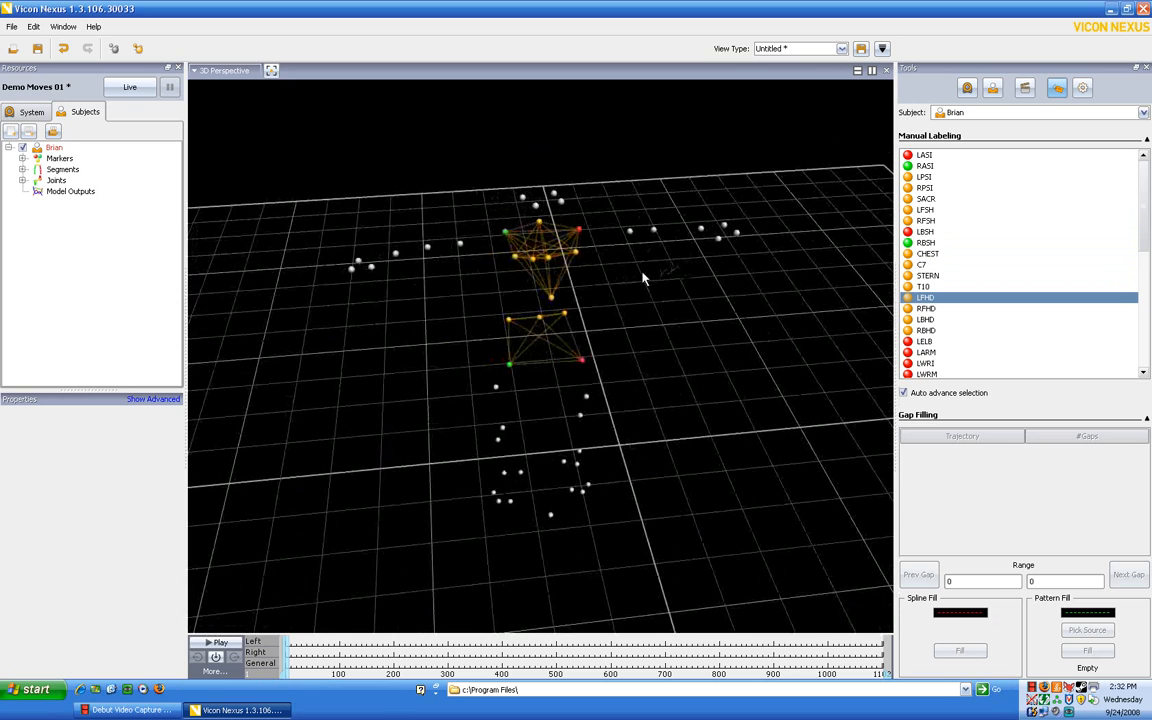
mouse_move(560, 208)
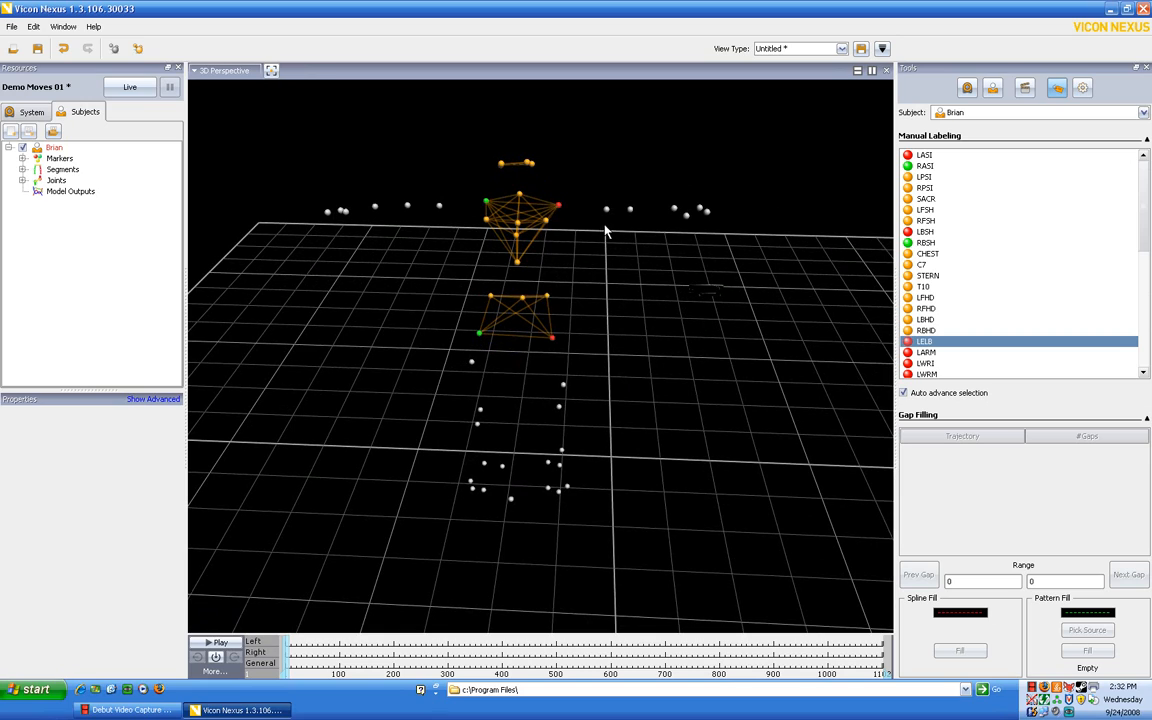
mouse_move(558, 209)
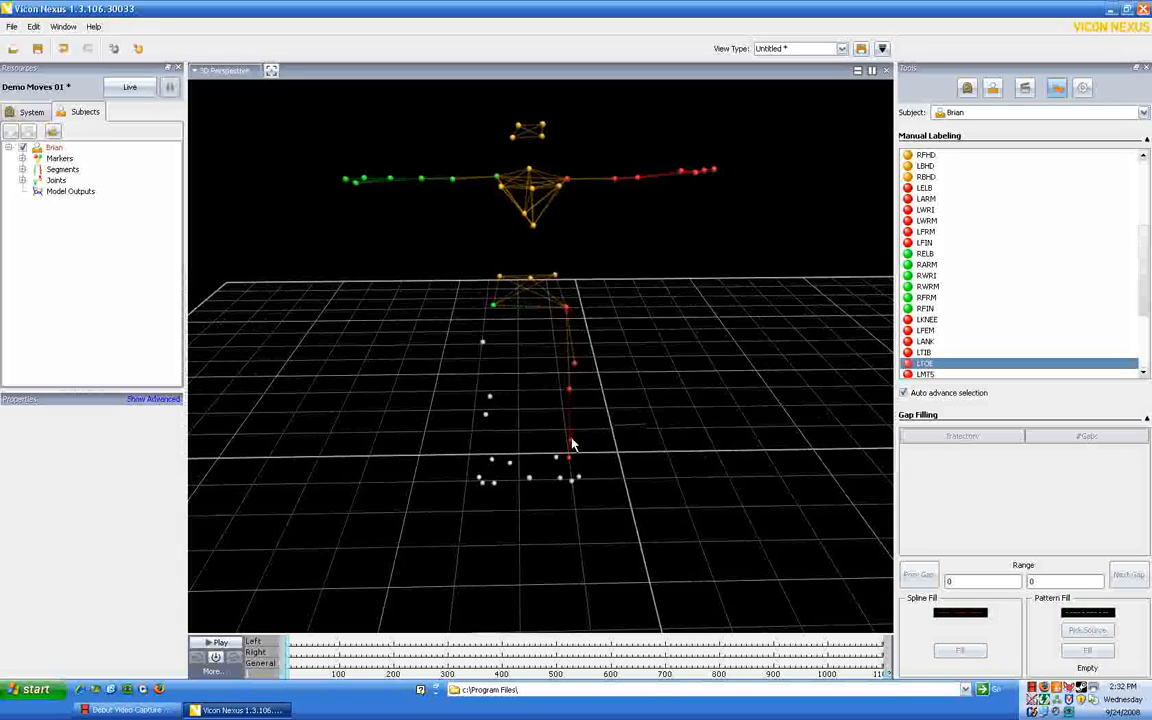
mouse_move(576, 368)
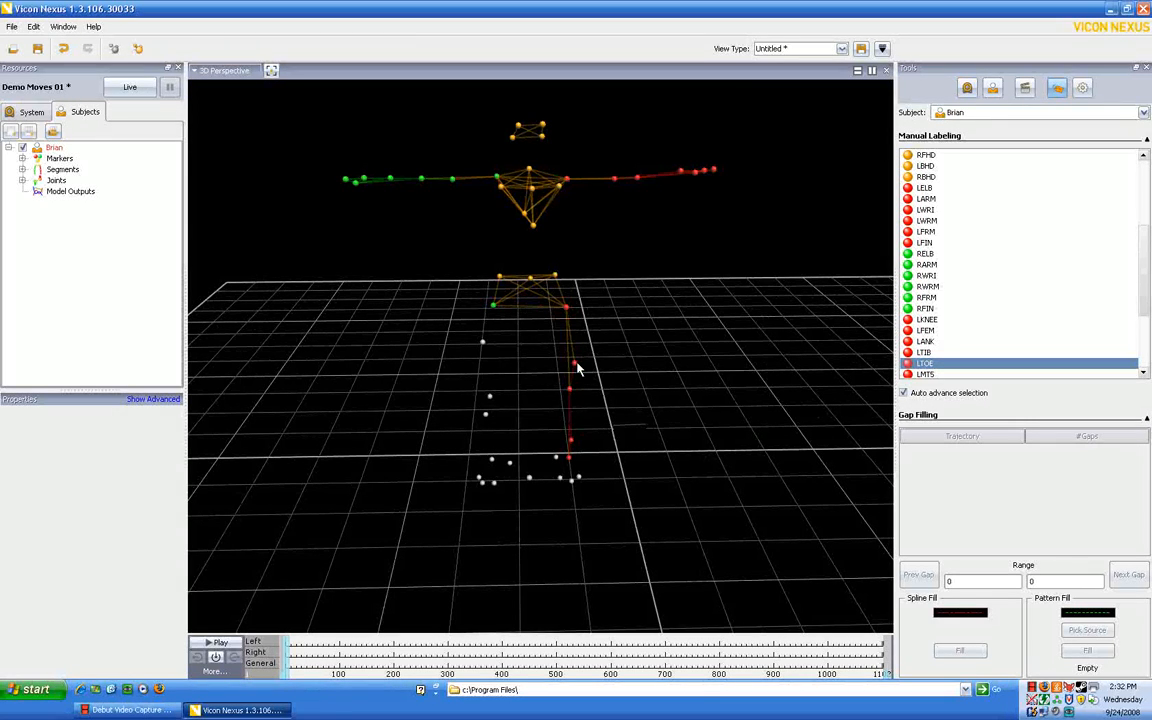
mouse_move(575, 490)
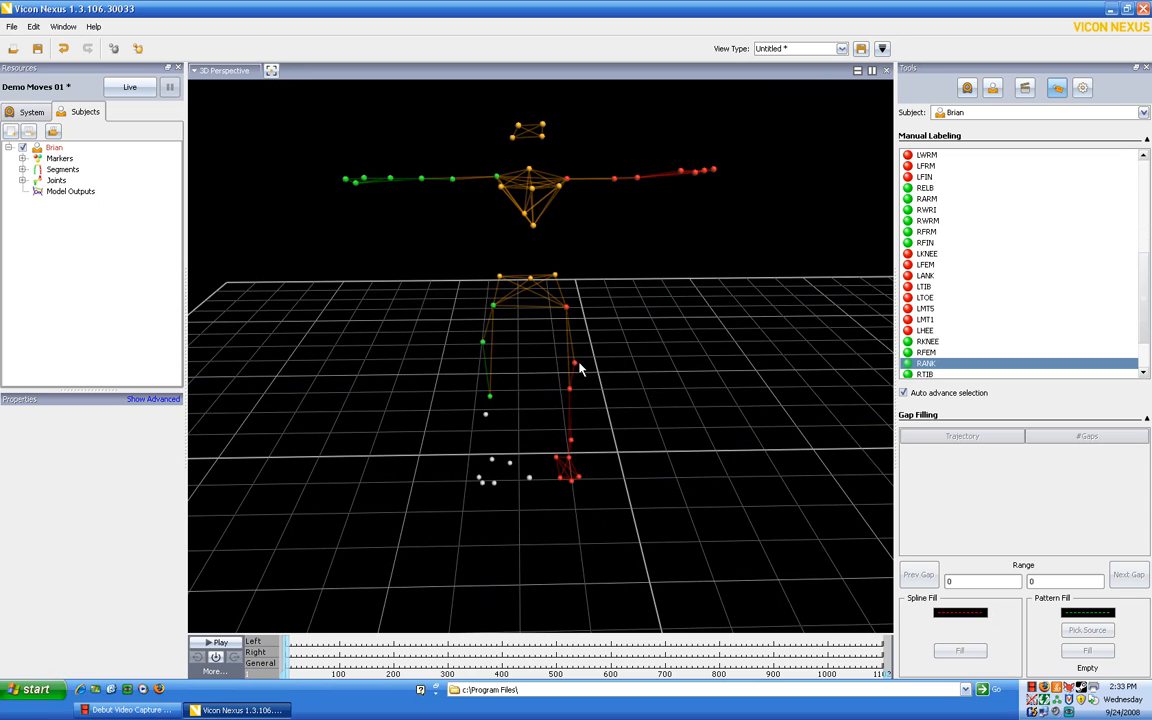
mouse_move(495, 423)
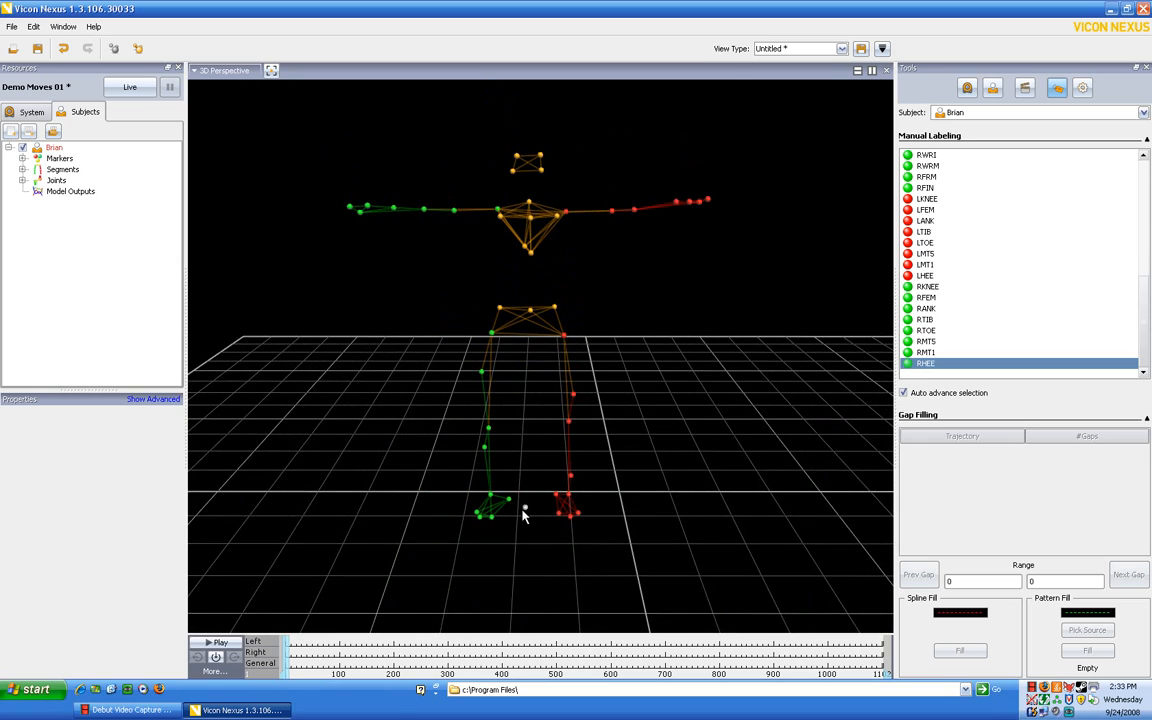
mouse_move(585, 448)
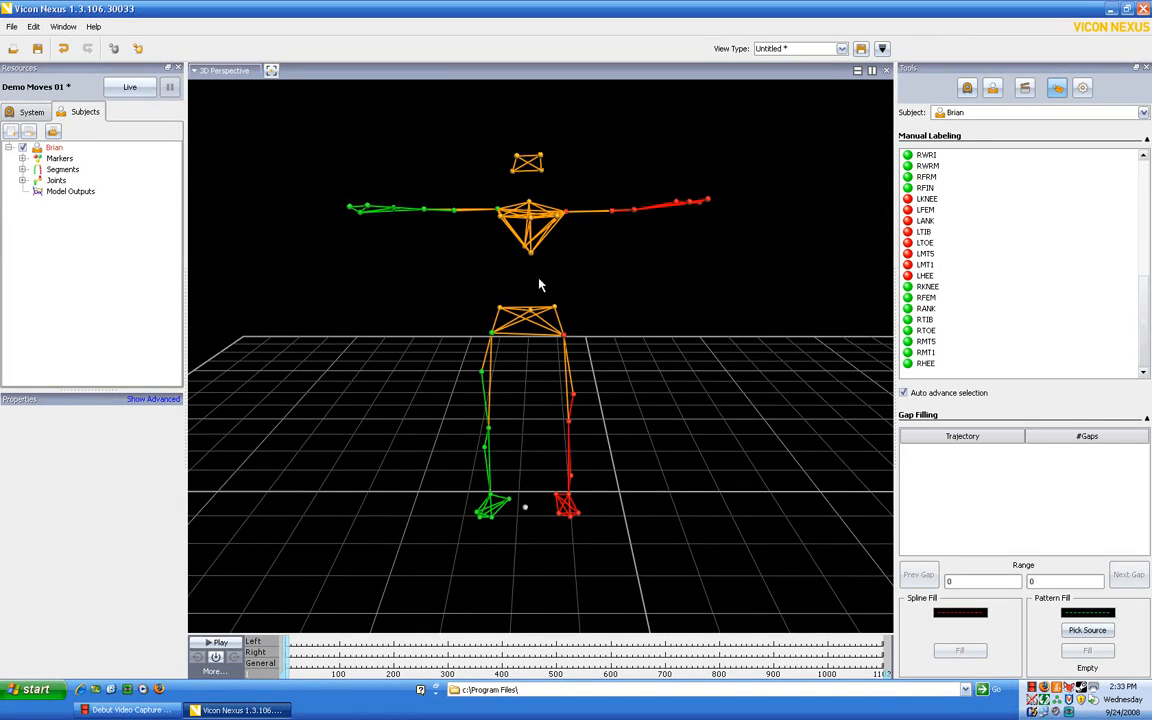
mouse_move(1007, 331)
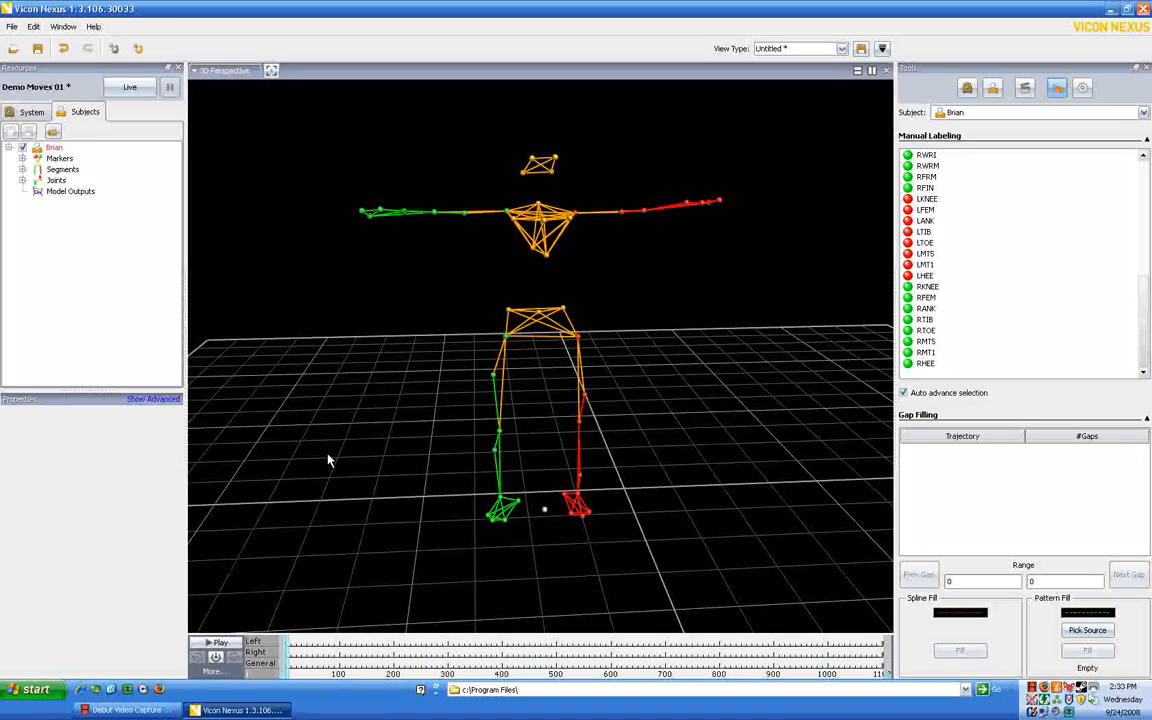
mouse_move(327, 490)
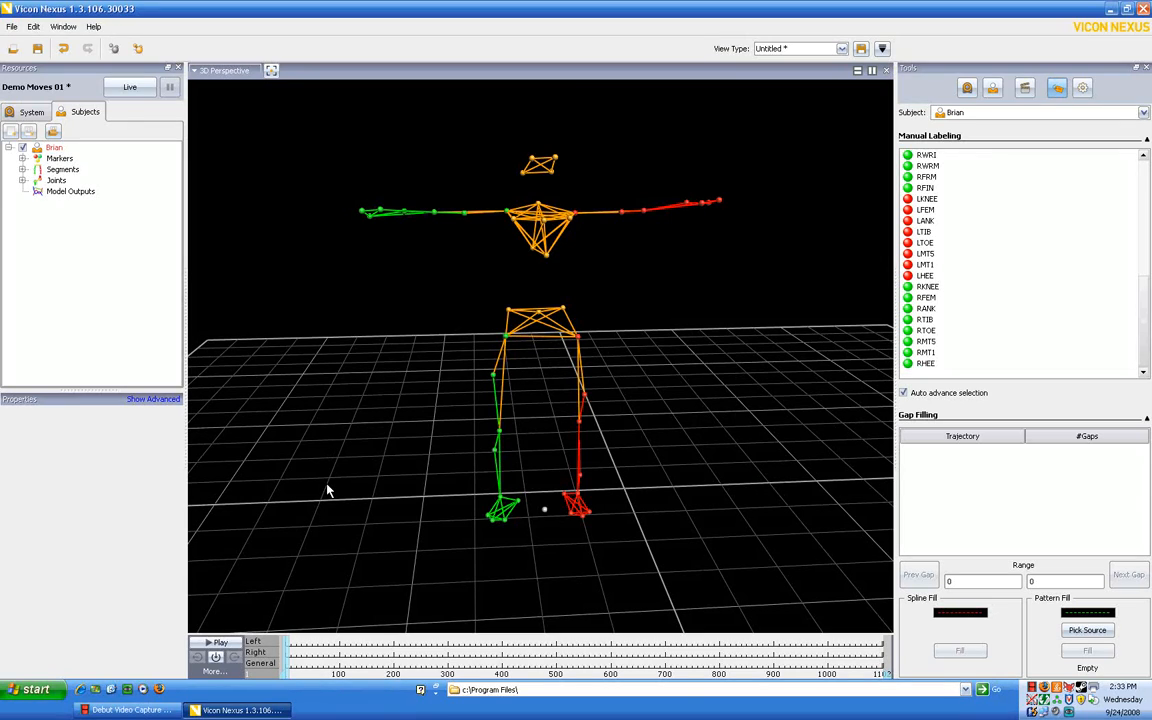
mouse_move(332, 498)
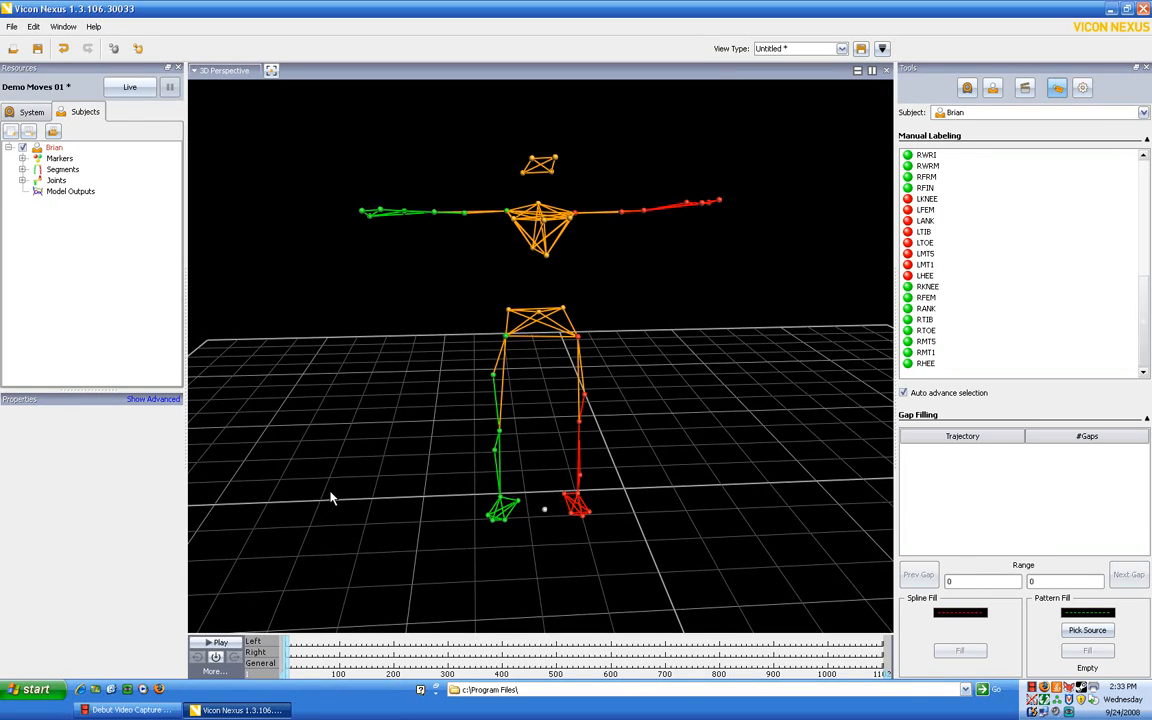
mouse_move(300, 495)
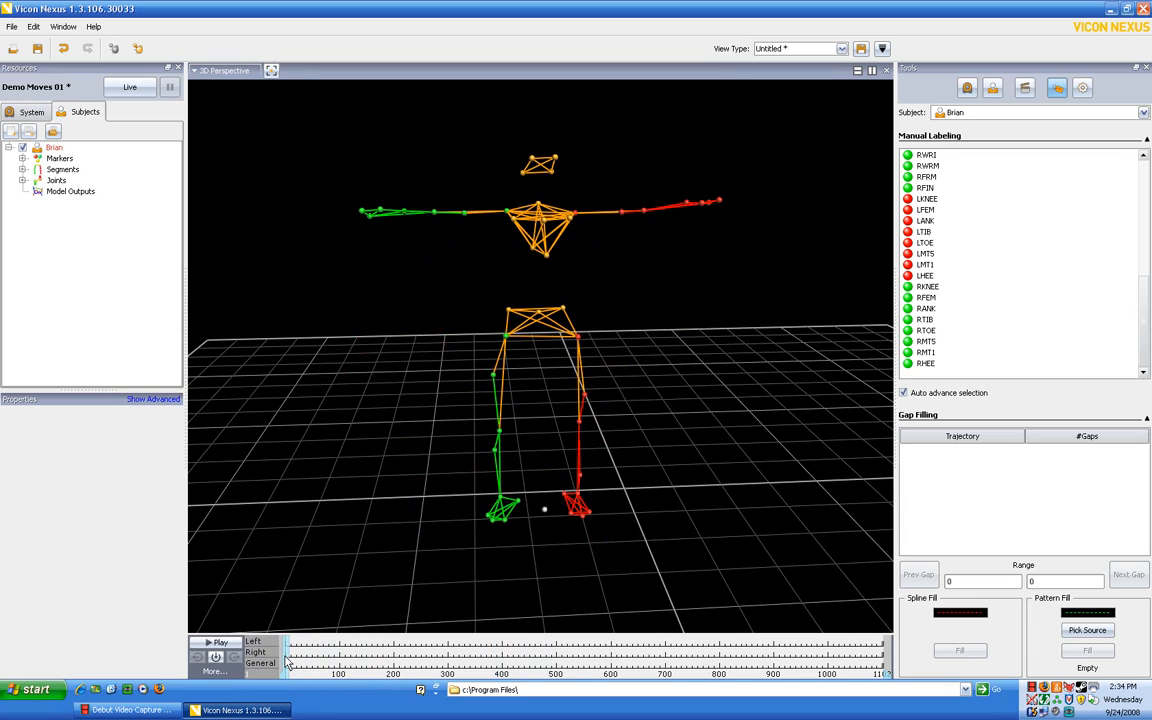
mouse_move(302, 575)
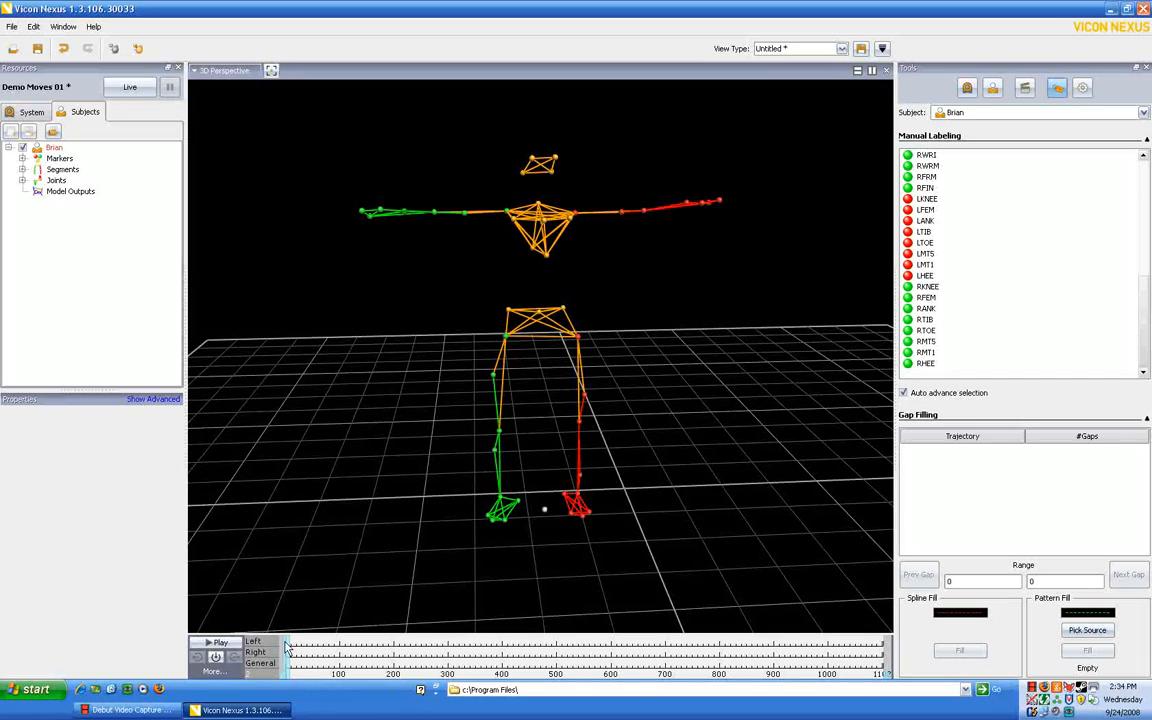
mouse_move(248, 682)
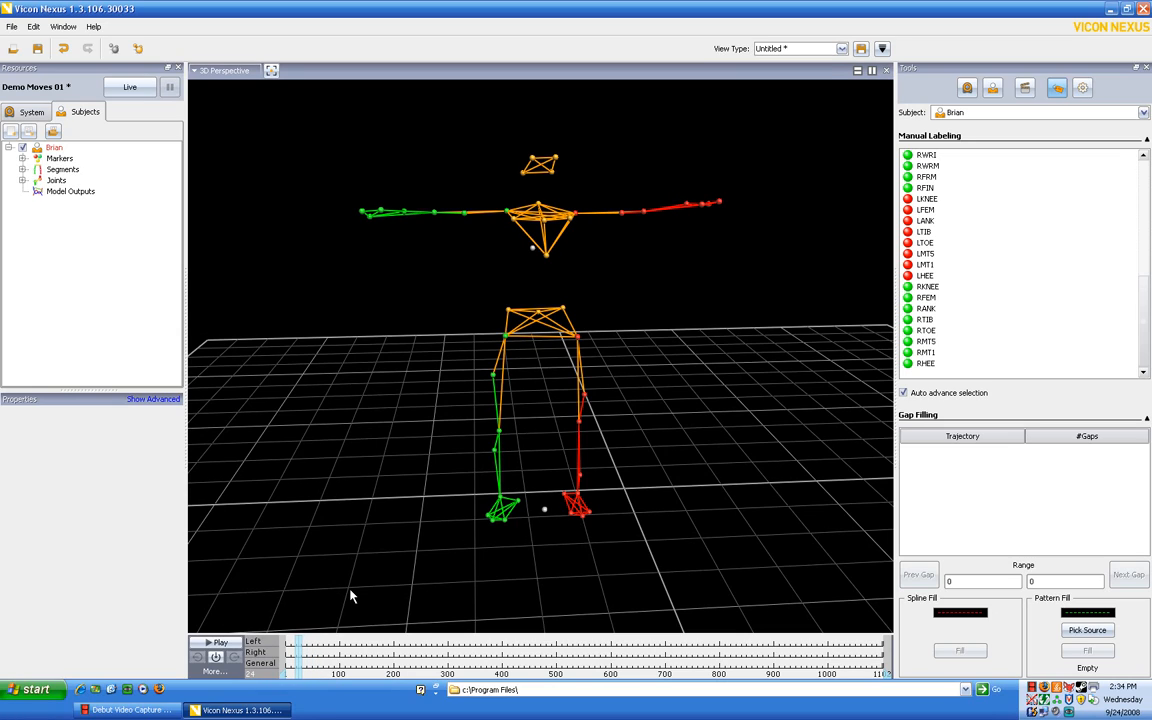
mouse_move(435, 630)
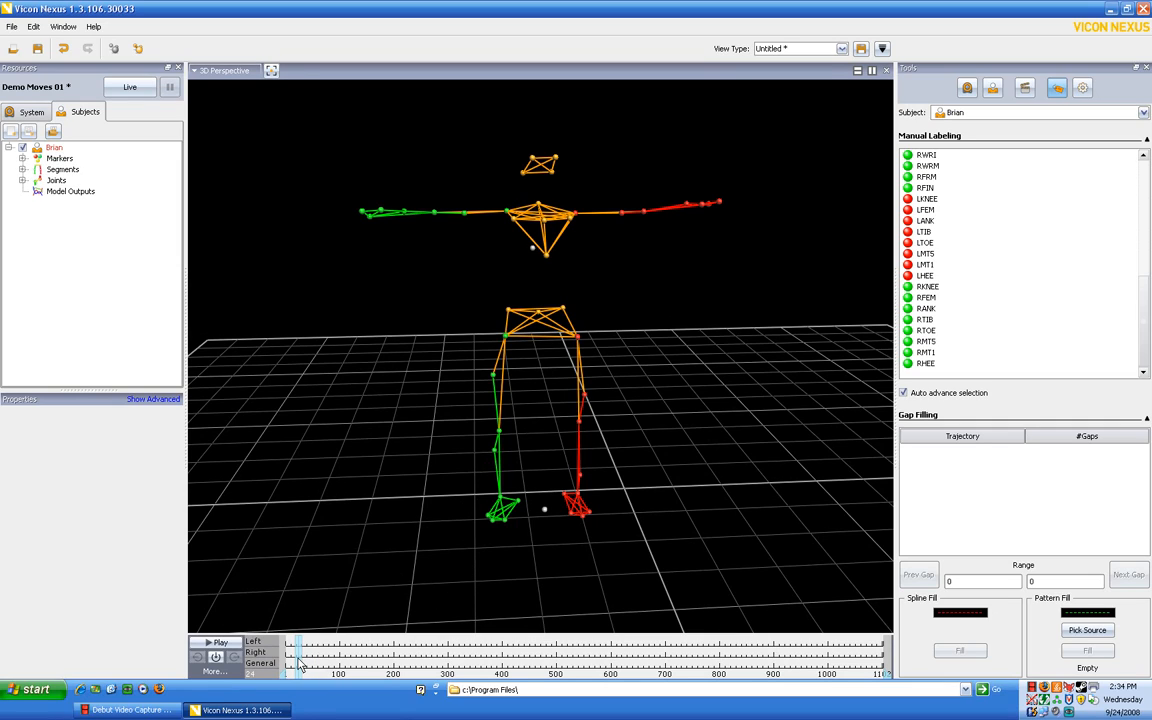
mouse_move(377, 382)
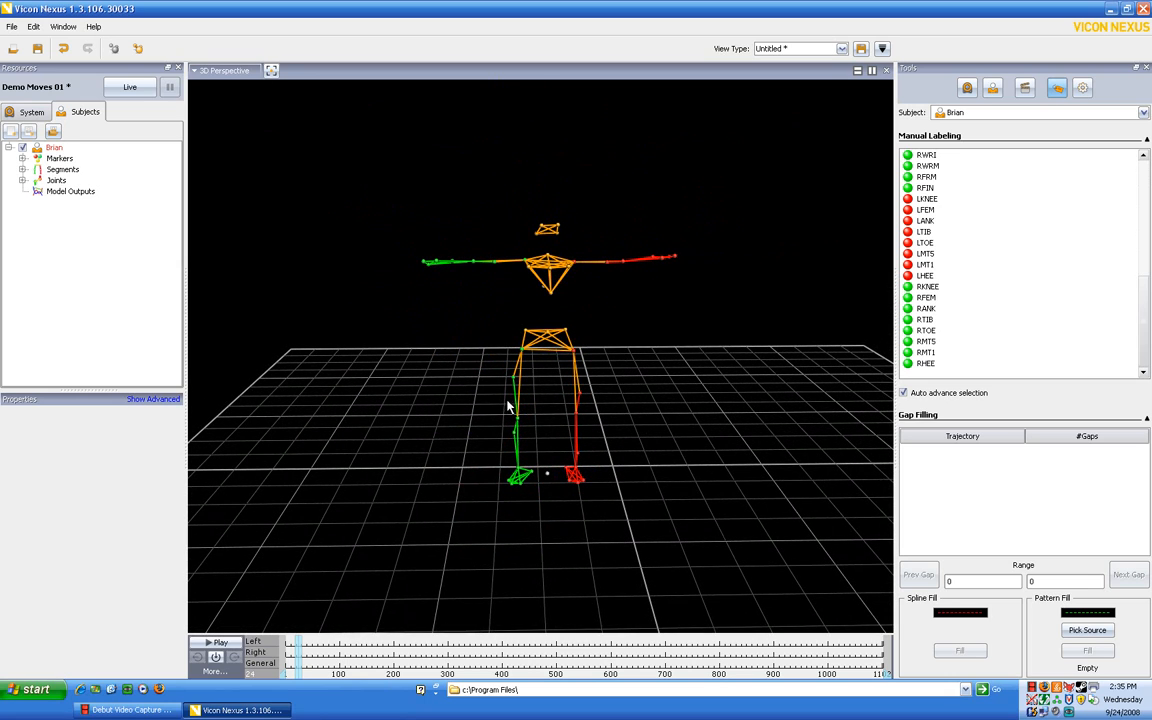
mouse_move(498, 361)
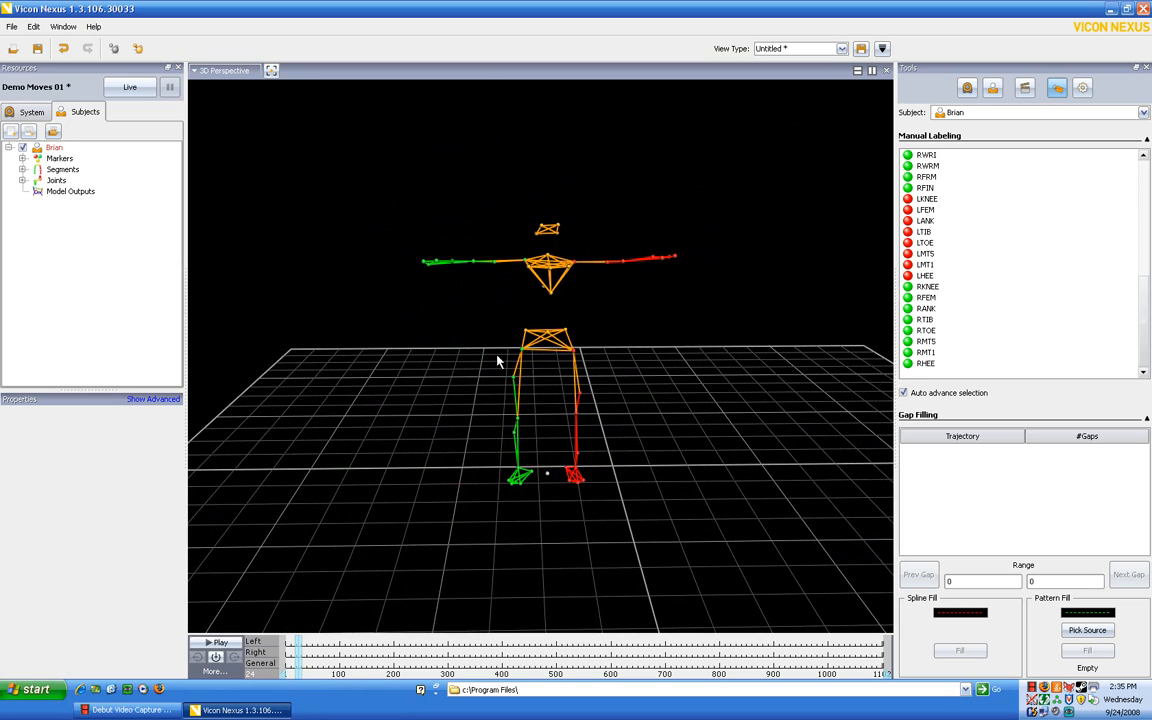
mouse_move(503, 337)
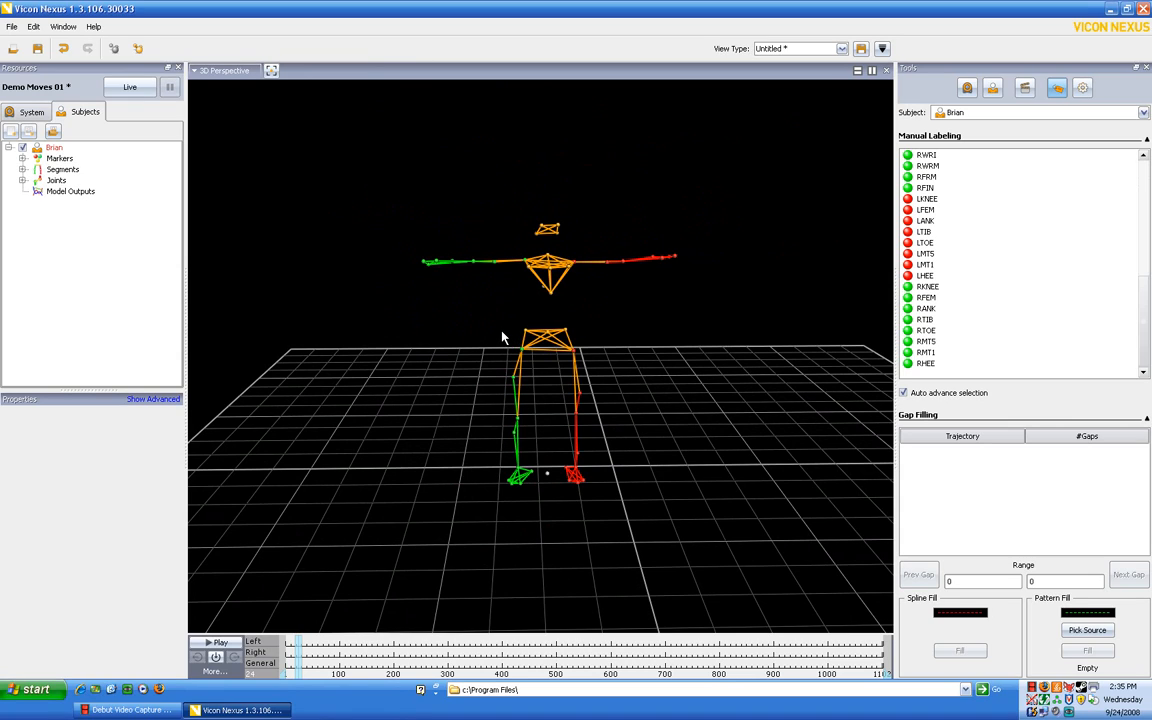
mouse_move(628, 360)
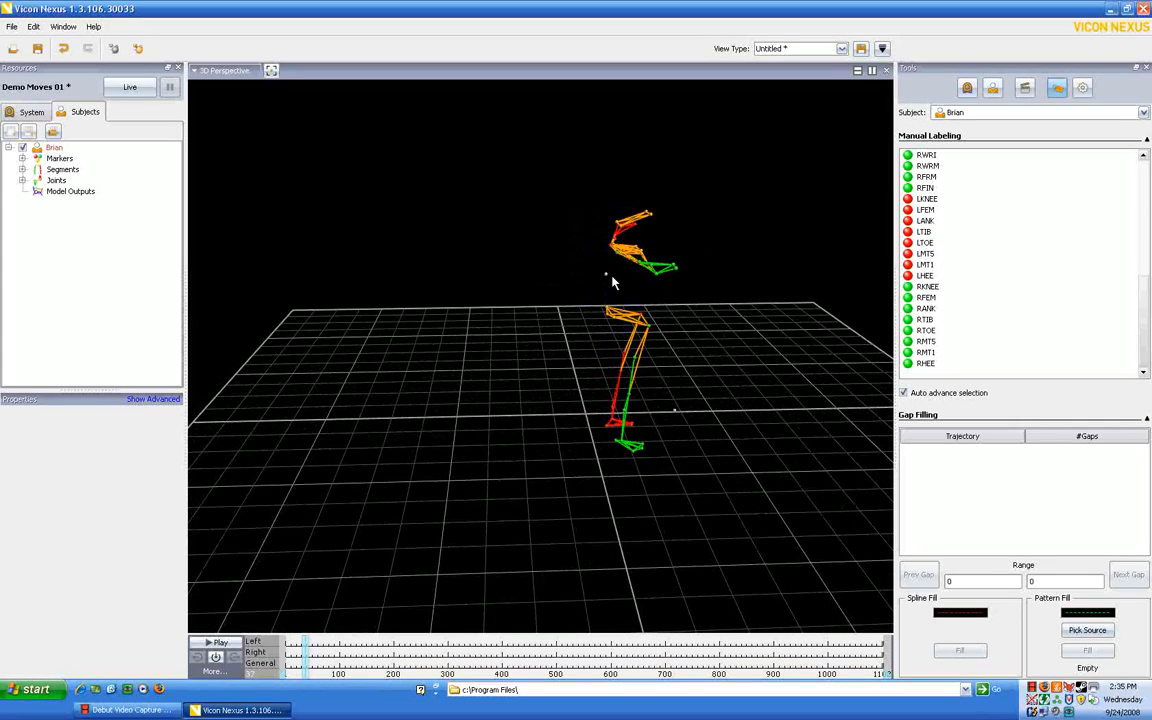
mouse_move(952, 287)
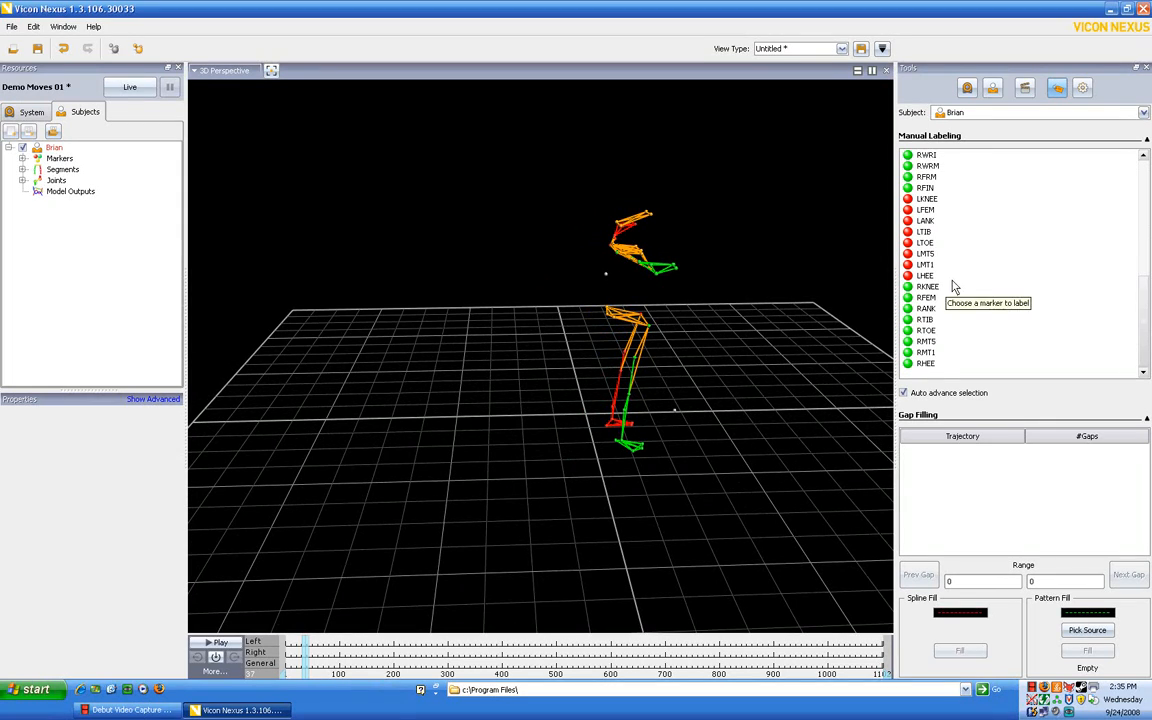
mouse_move(963, 392)
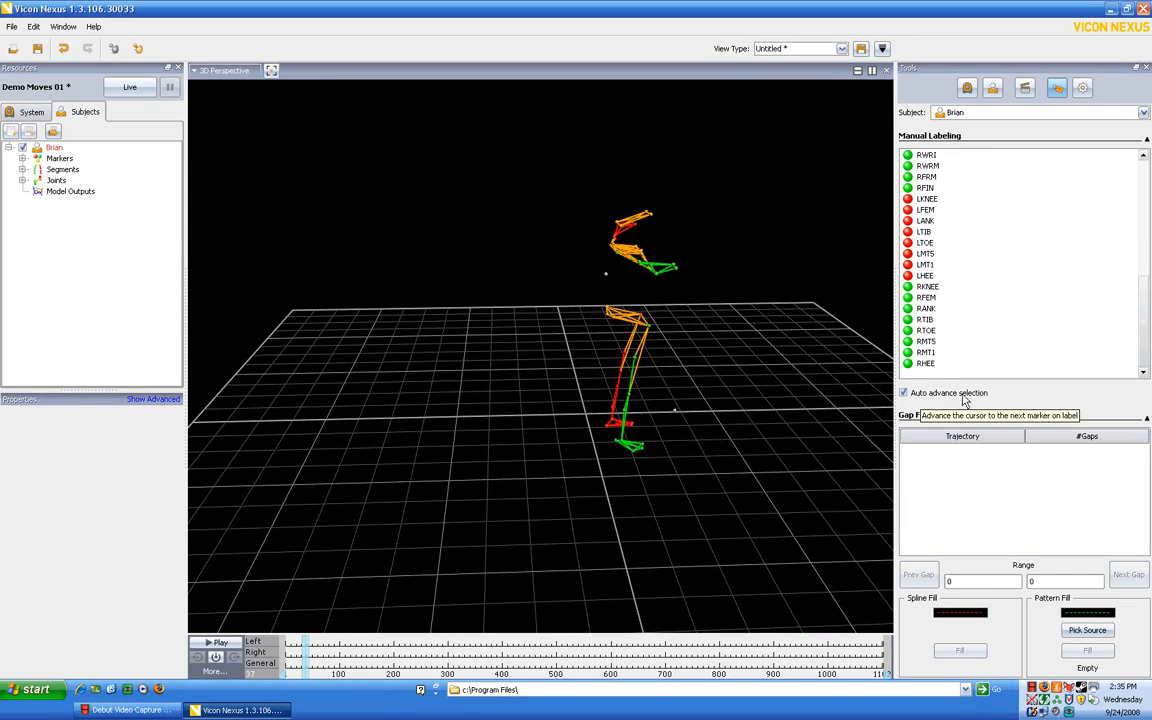
mouse_move(980, 336)
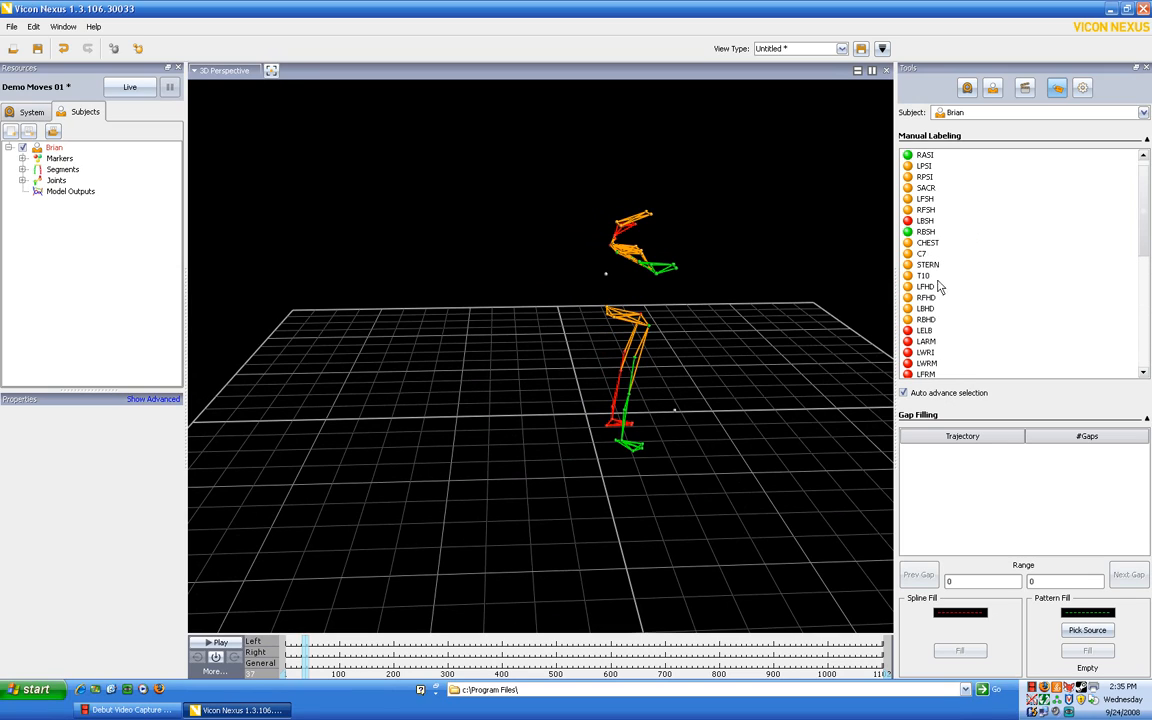
- Assign T10 to the unlabeled back marker on this frame
click(923, 275)
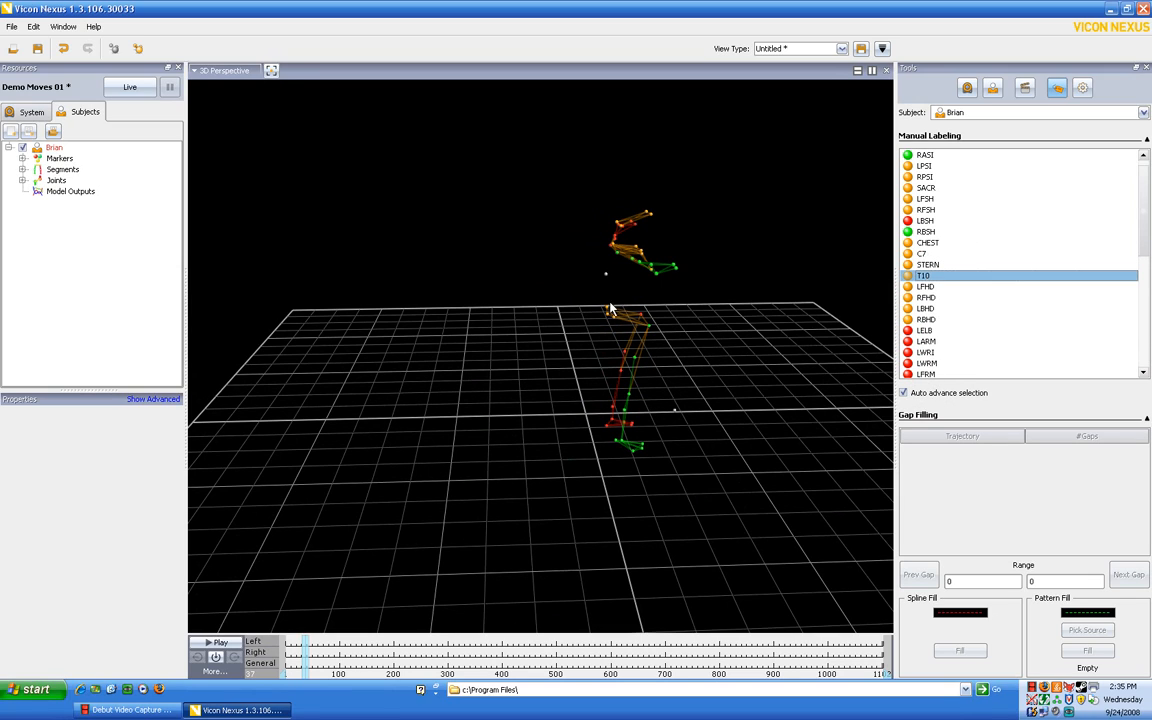
click(925, 287)
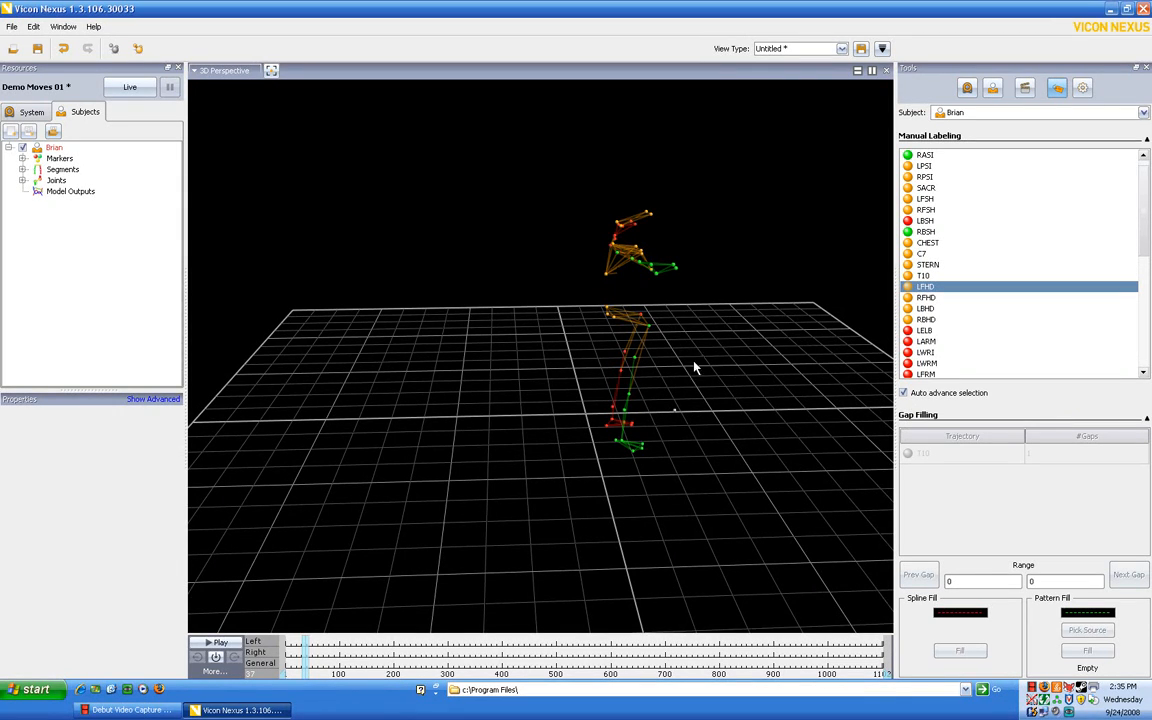
mouse_move(905, 404)
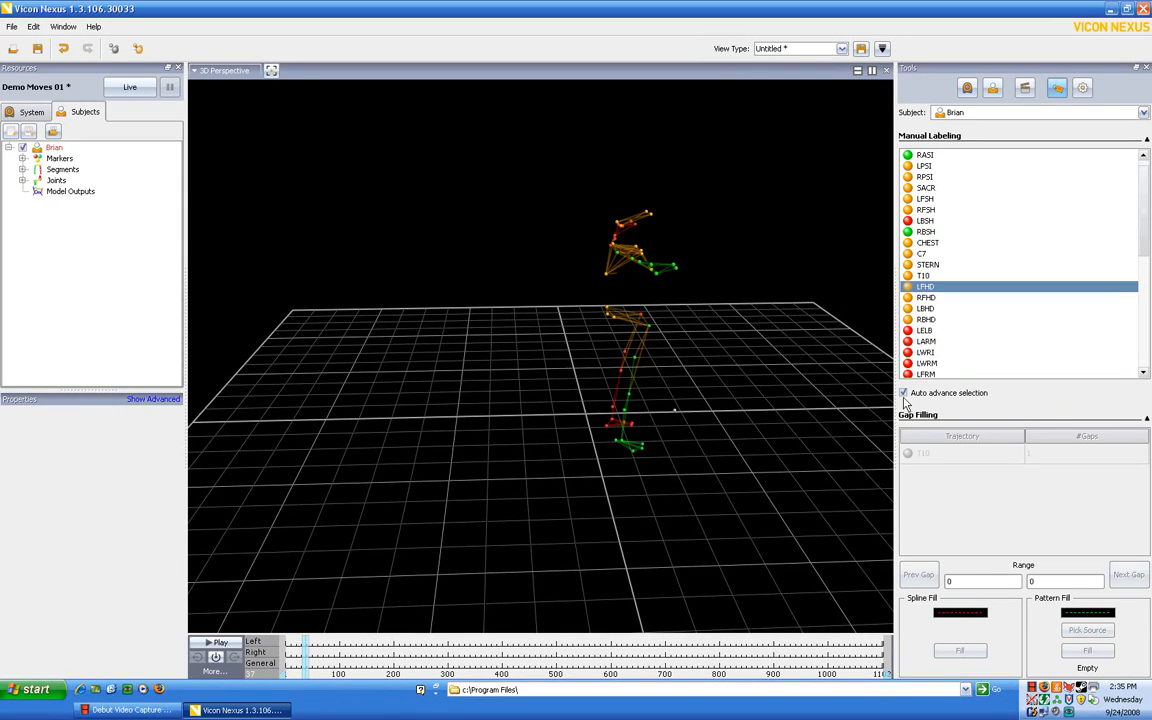
mouse_move(903, 393)
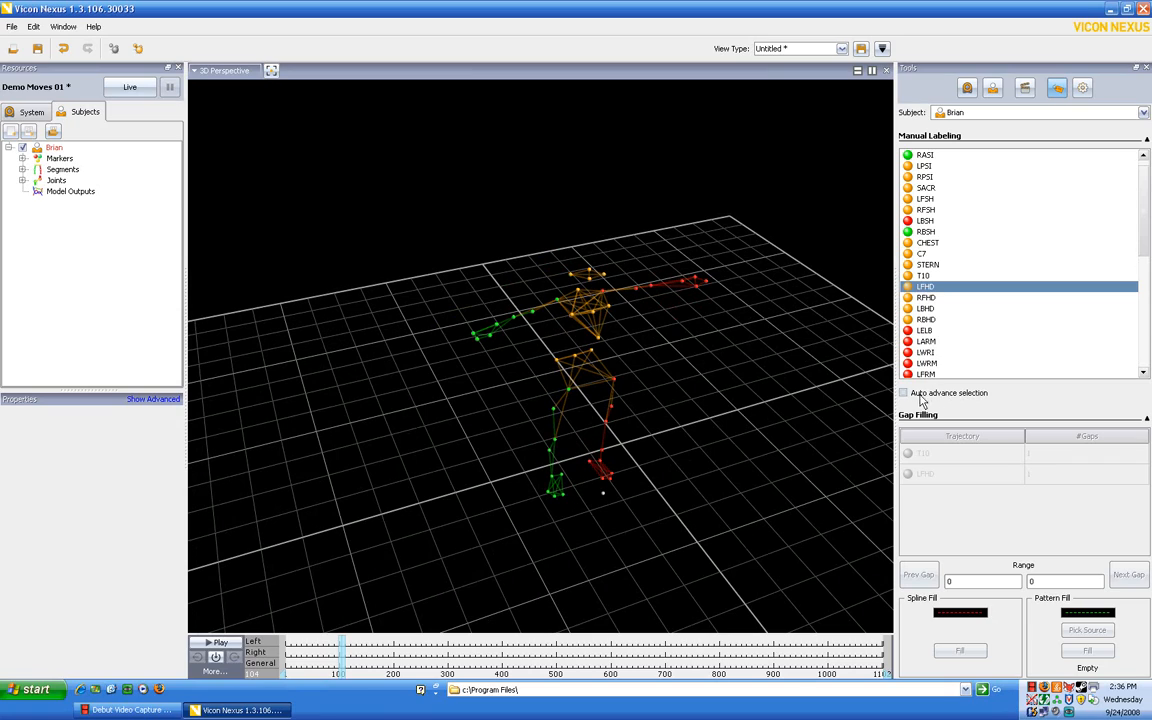
mouse_move(982, 401)
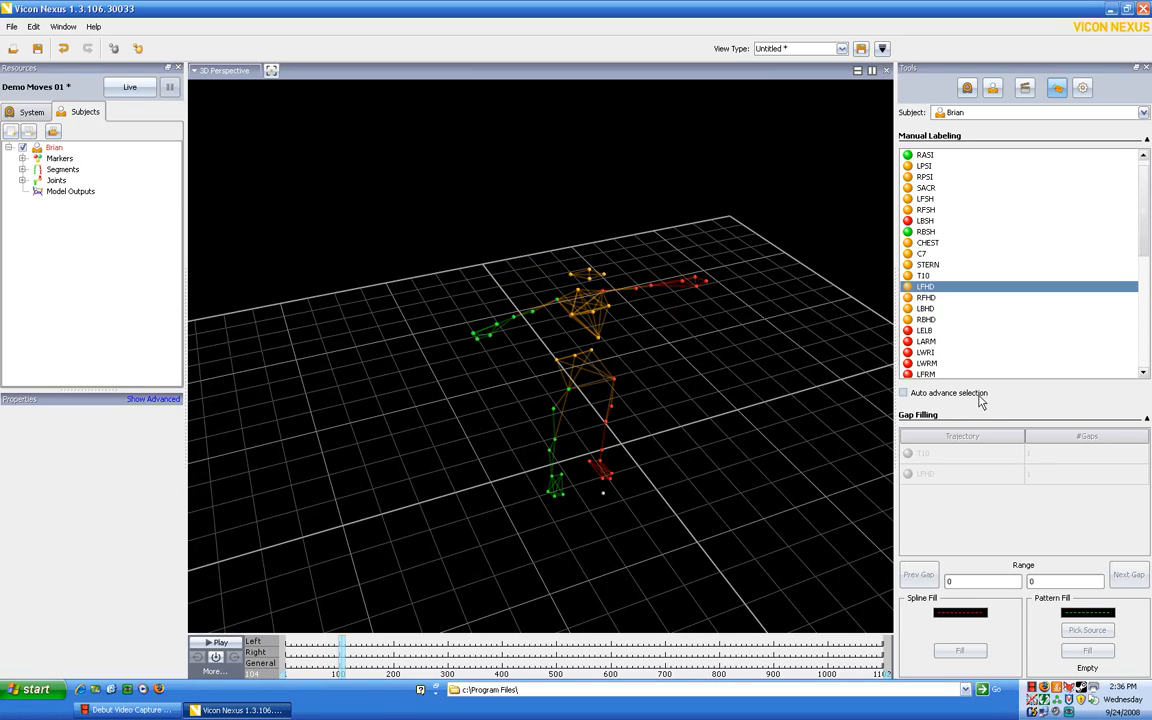
mouse_move(935, 298)
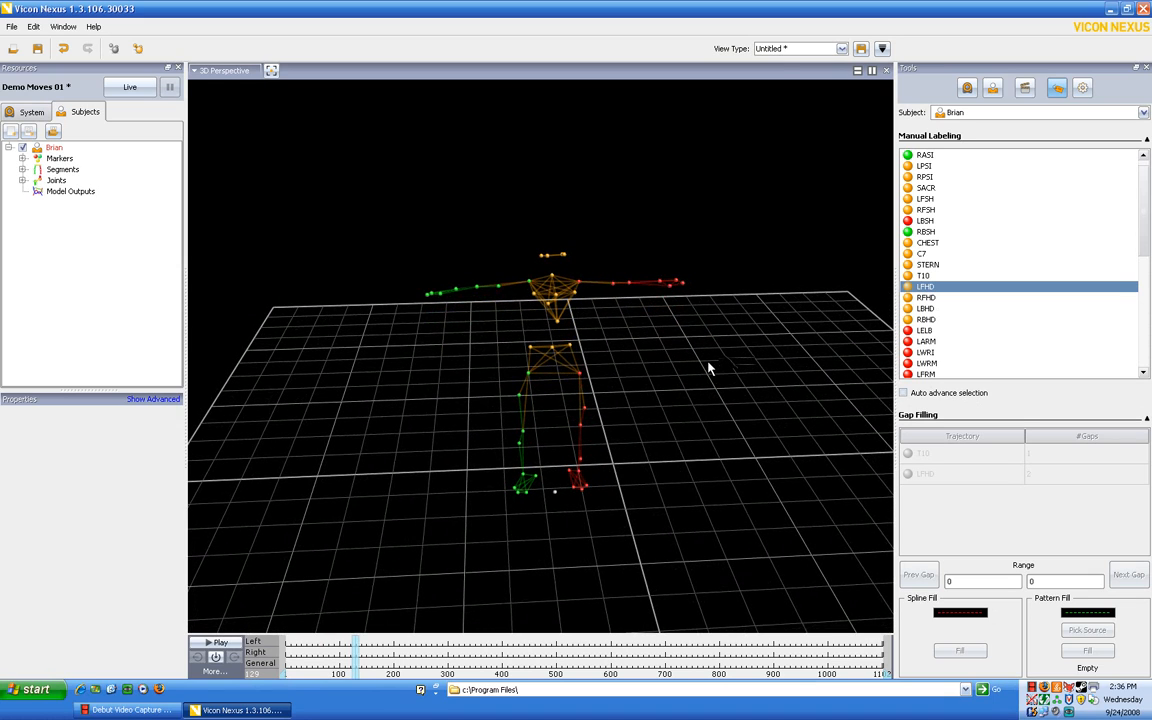
- Orbit the 3D view to see Brian from another angle
drag(708, 367, 633, 280)
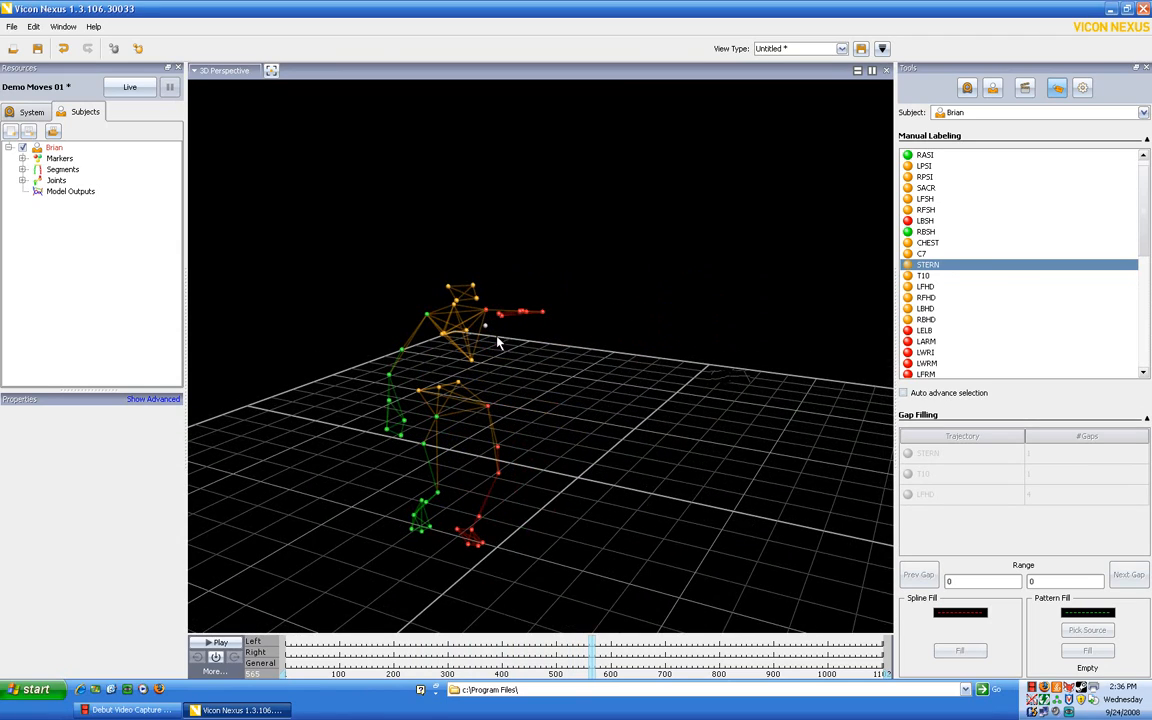
- Relabel Brian's missing torso marker, LHEE and RFSH, then select RFHD as the next label
click(925, 198)
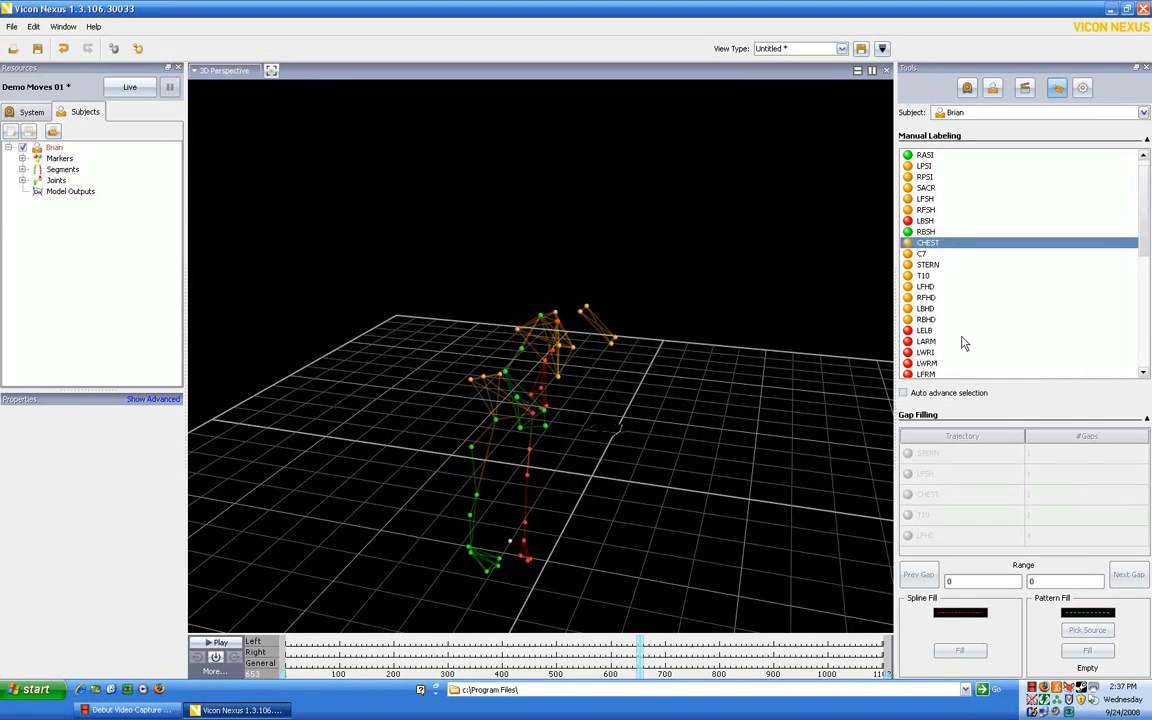
scroll(down, 3)
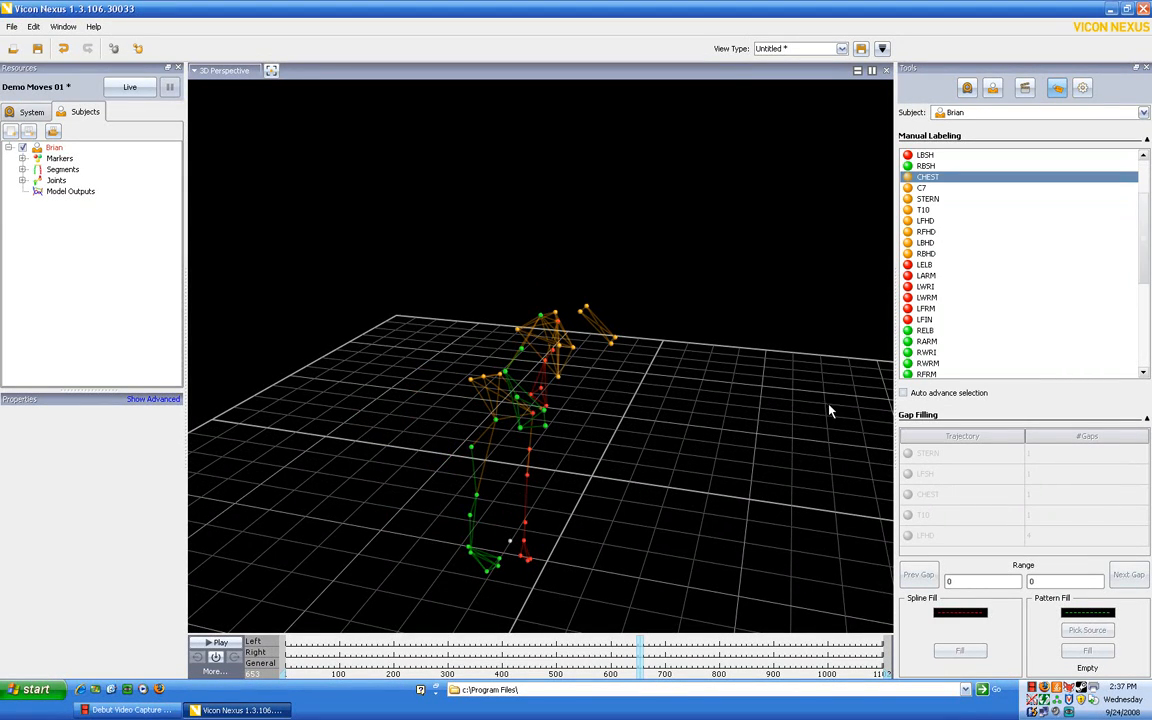
mouse_move(925, 335)
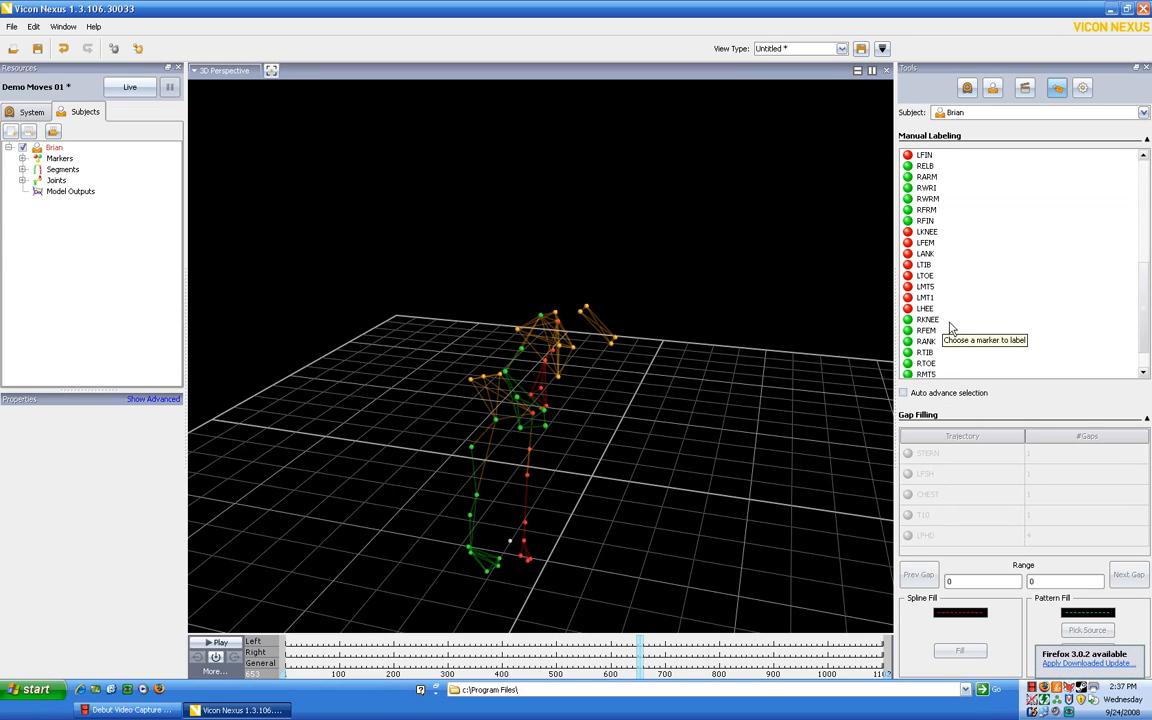
click(925, 308)
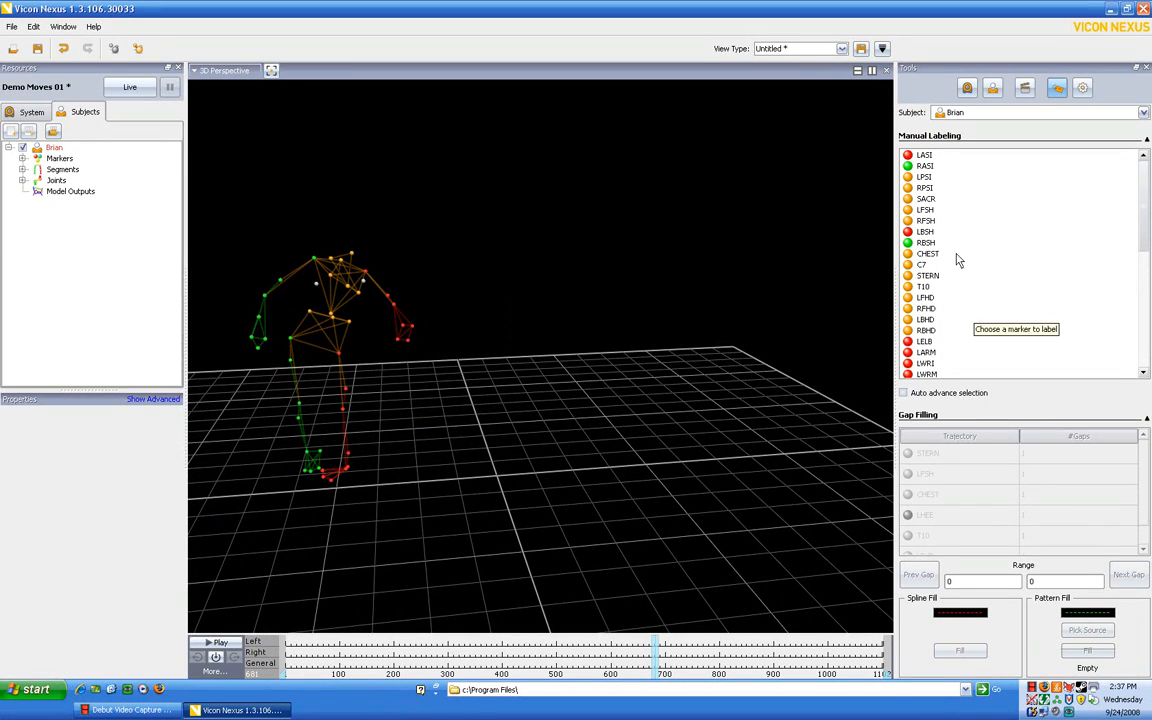
mouse_move(944, 220)
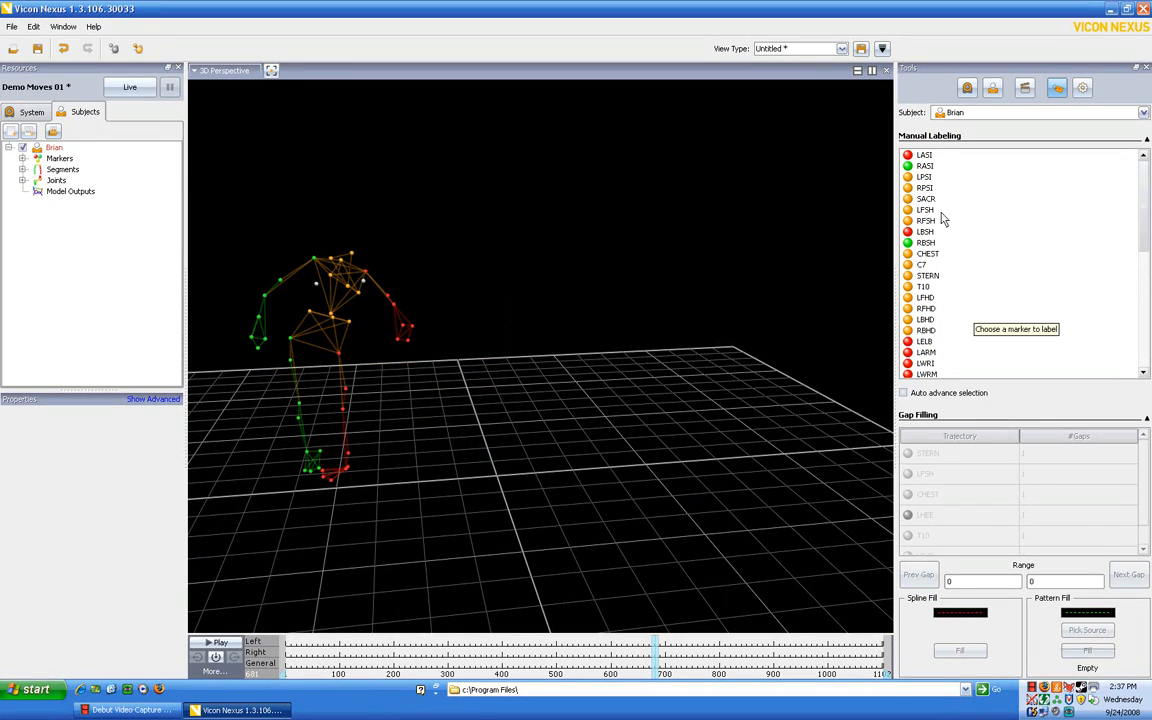
click(925, 220)
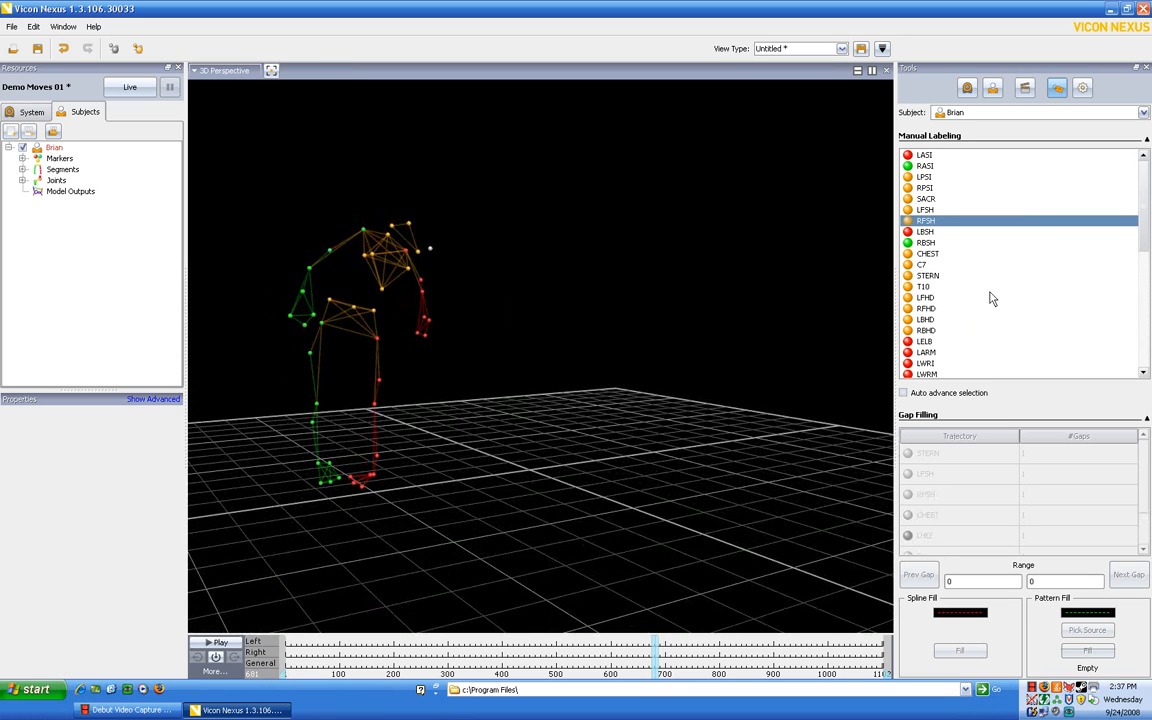
click(925, 297)
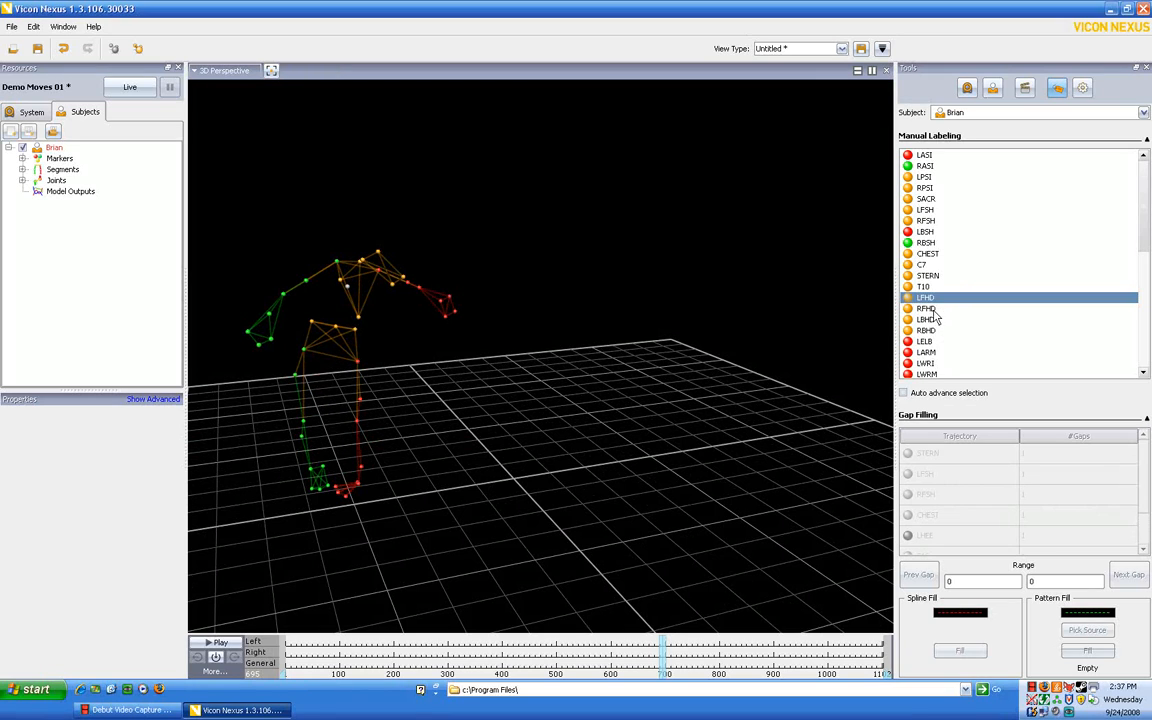
click(925, 308)
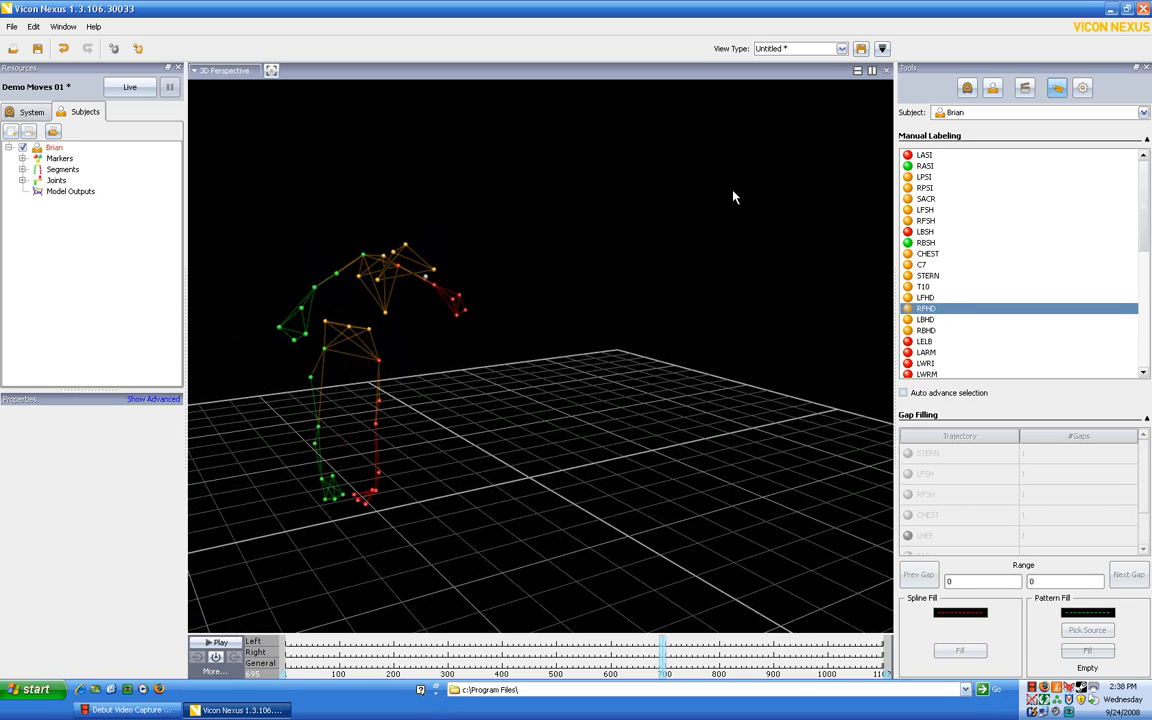
mouse_move(953, 233)
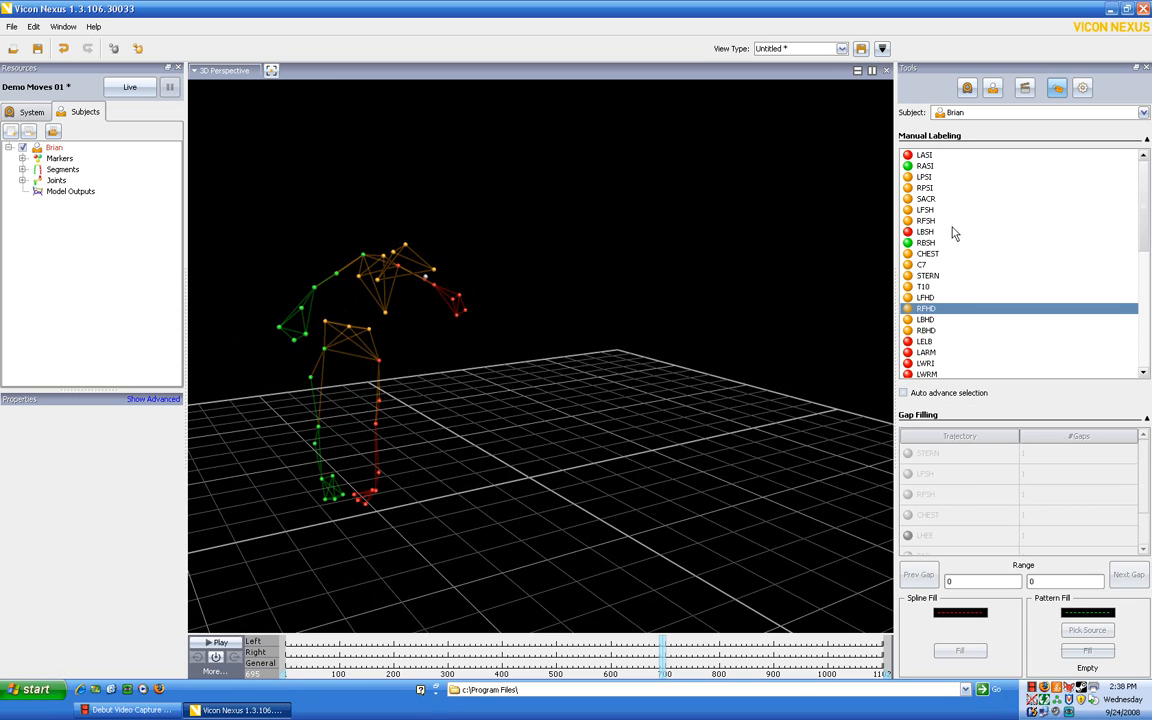
scroll(down, 3)
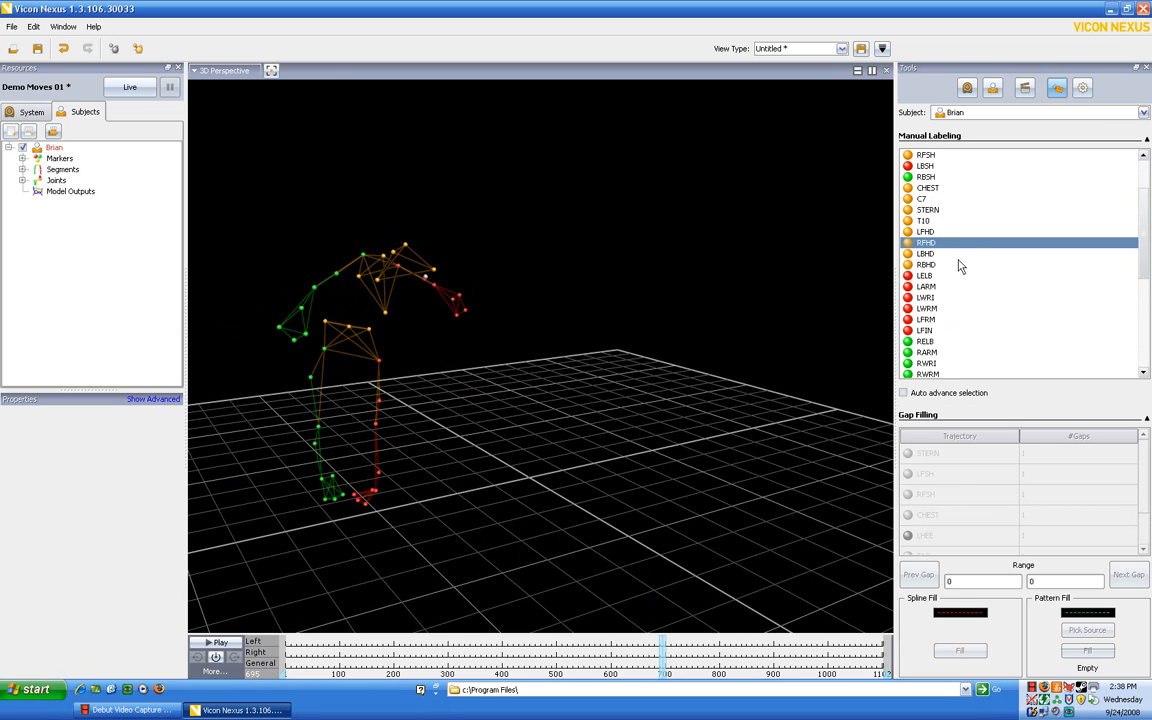